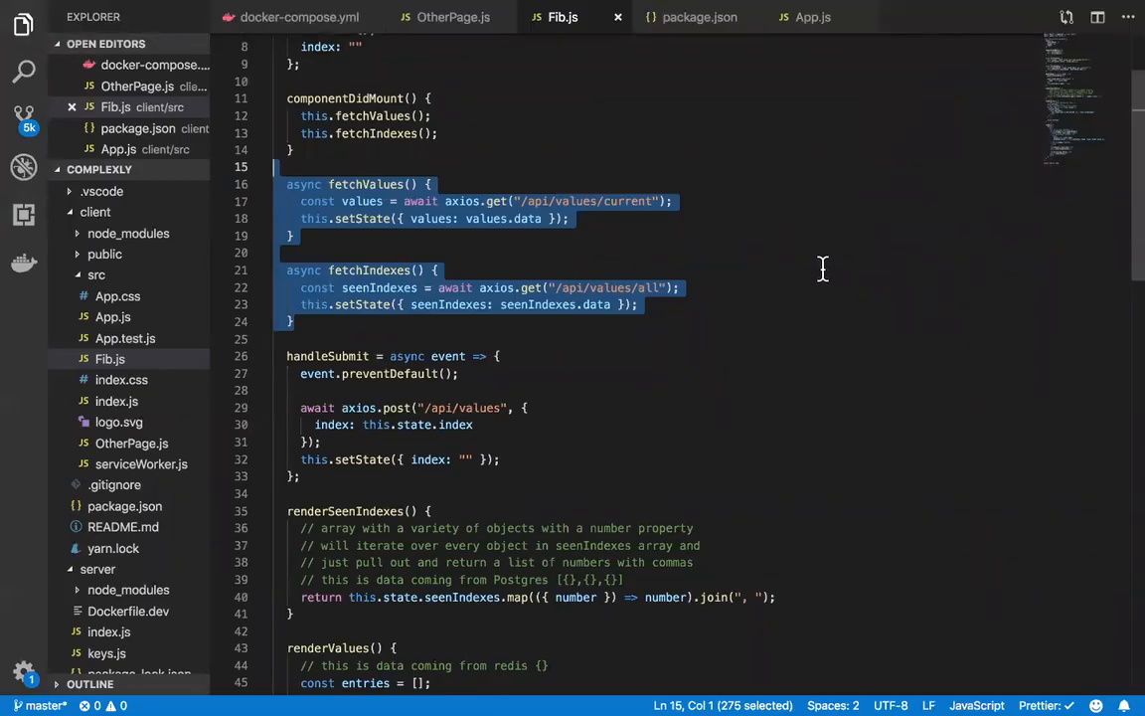
mouse_move(984, 298)
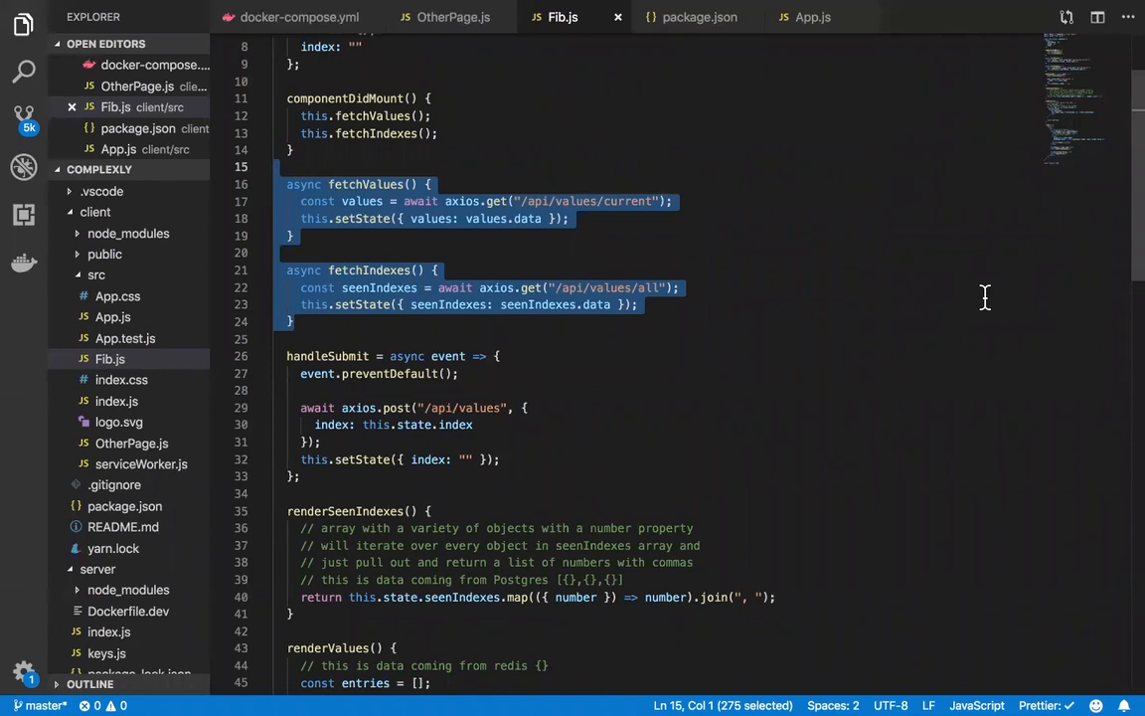
mouse_move(114, 497)
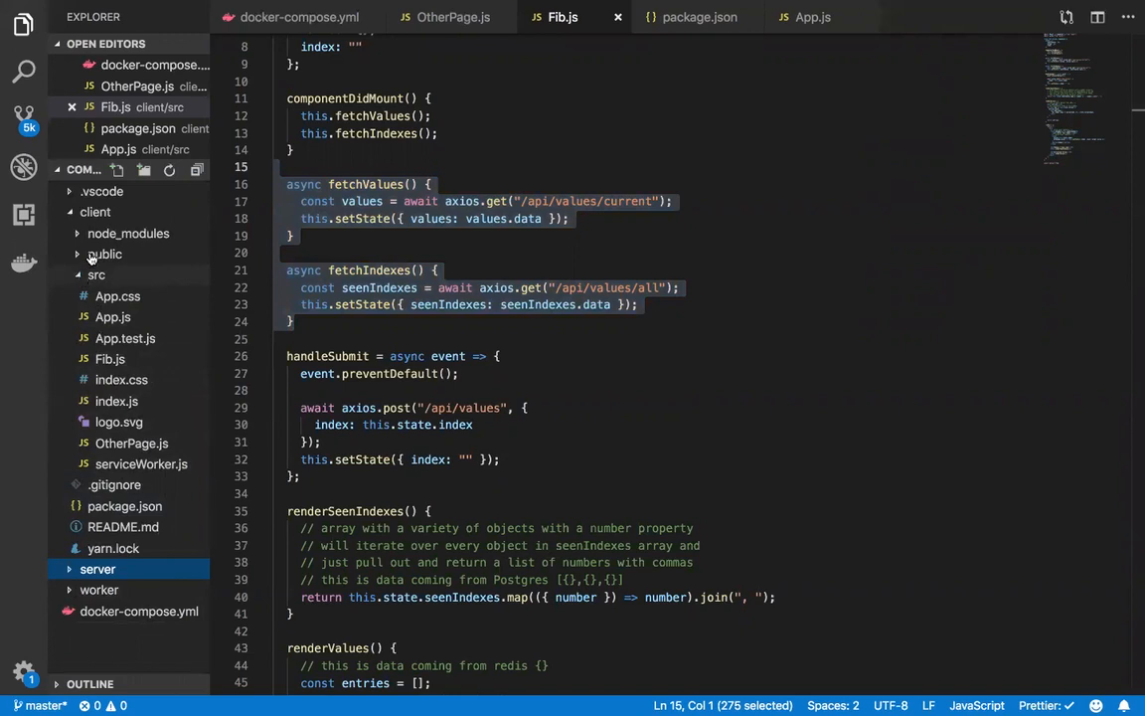
Select the client folder in the Explorer, collapse src, and start a new file inside client.
click(95, 274)
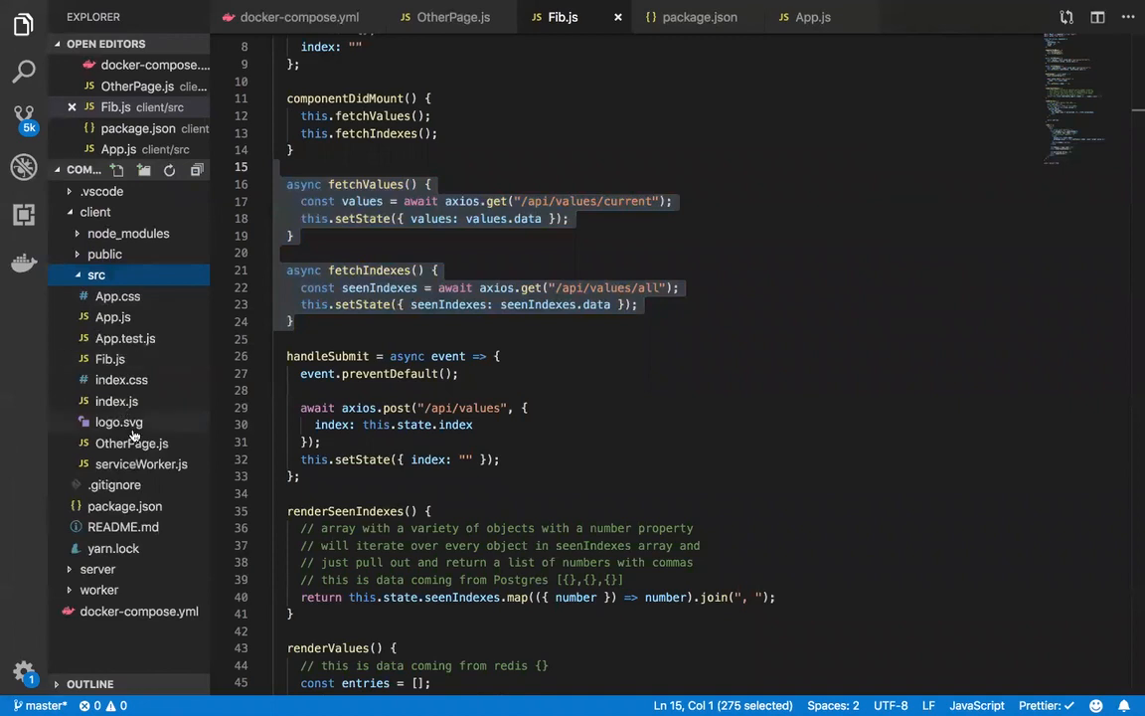
mouse_move(119, 421)
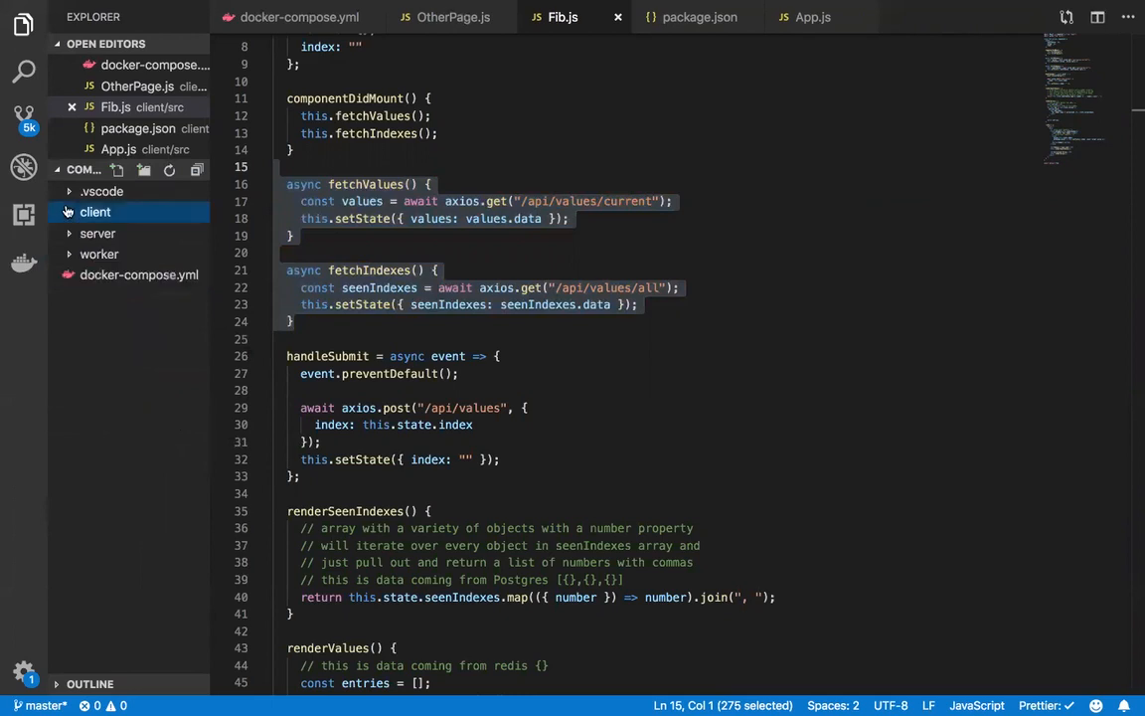
click(95, 210)
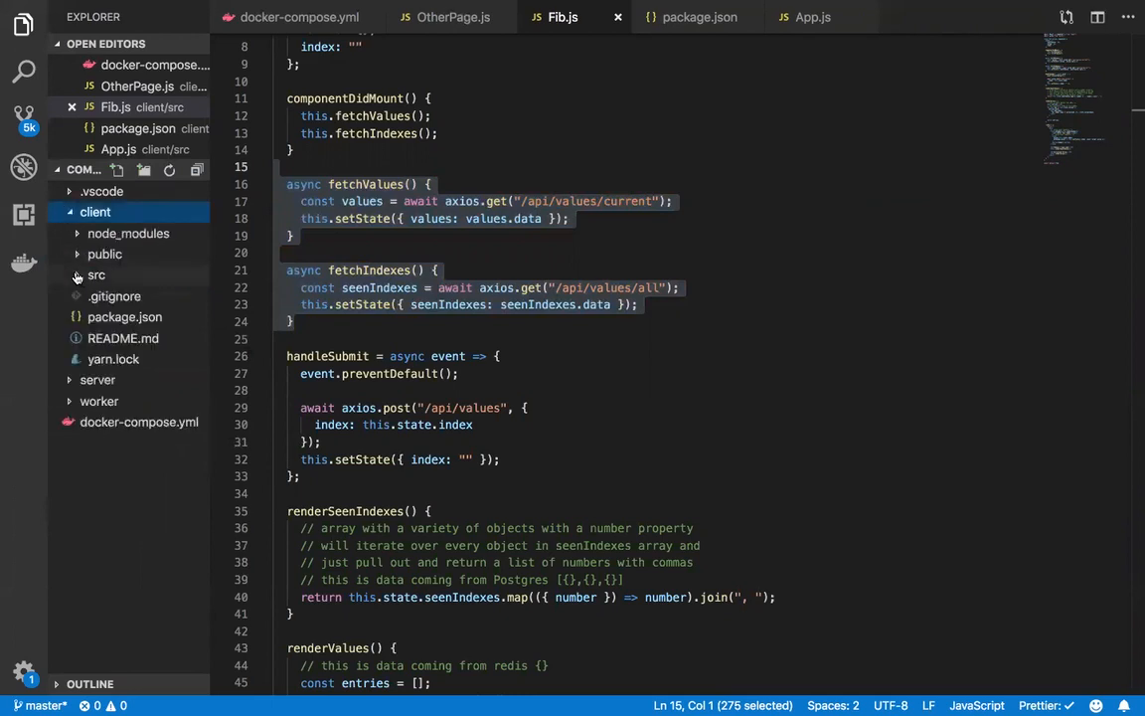
click(95, 274)
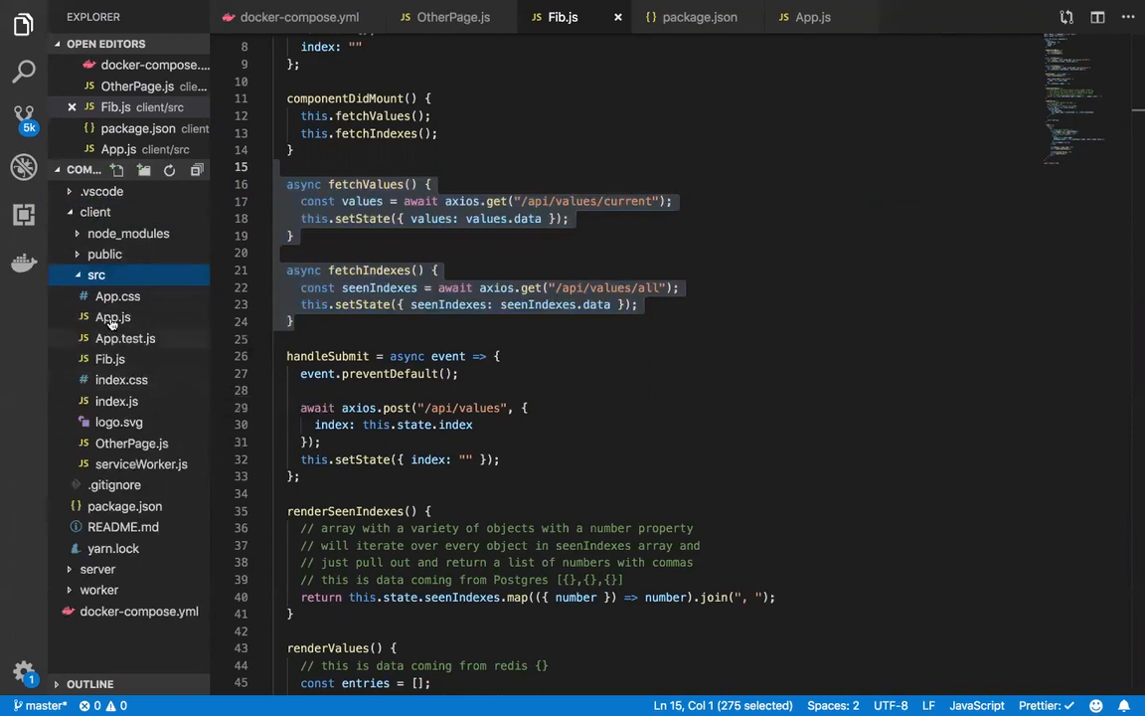
click(95, 274)
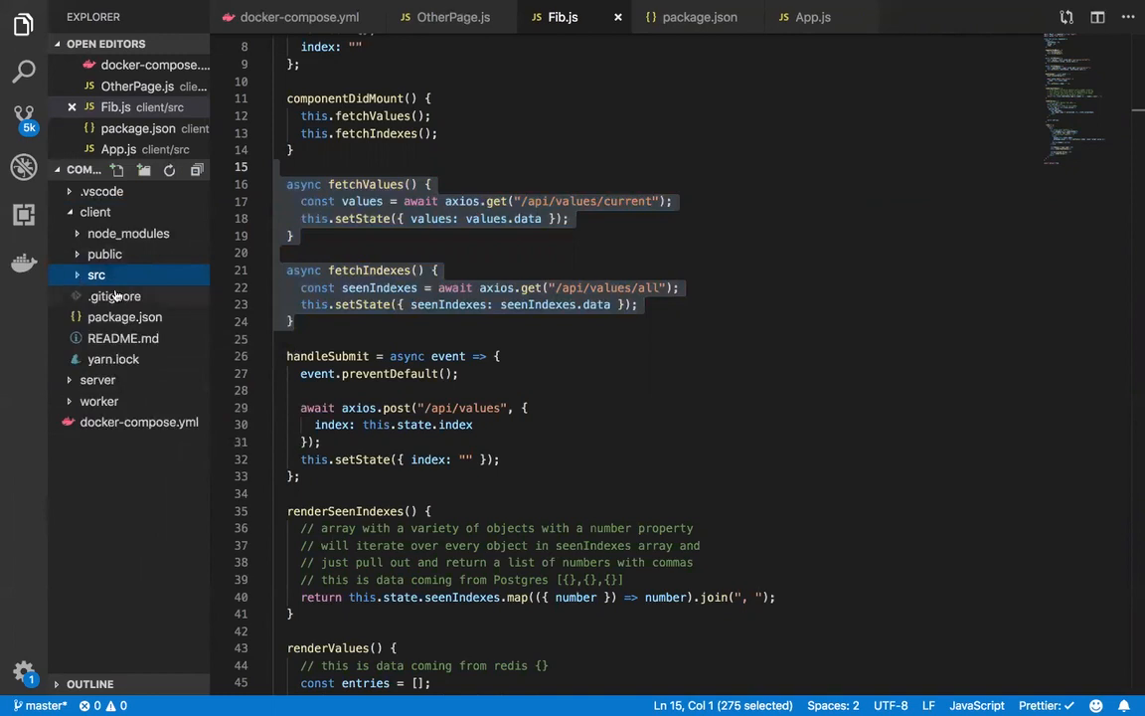
mouse_move(115, 297)
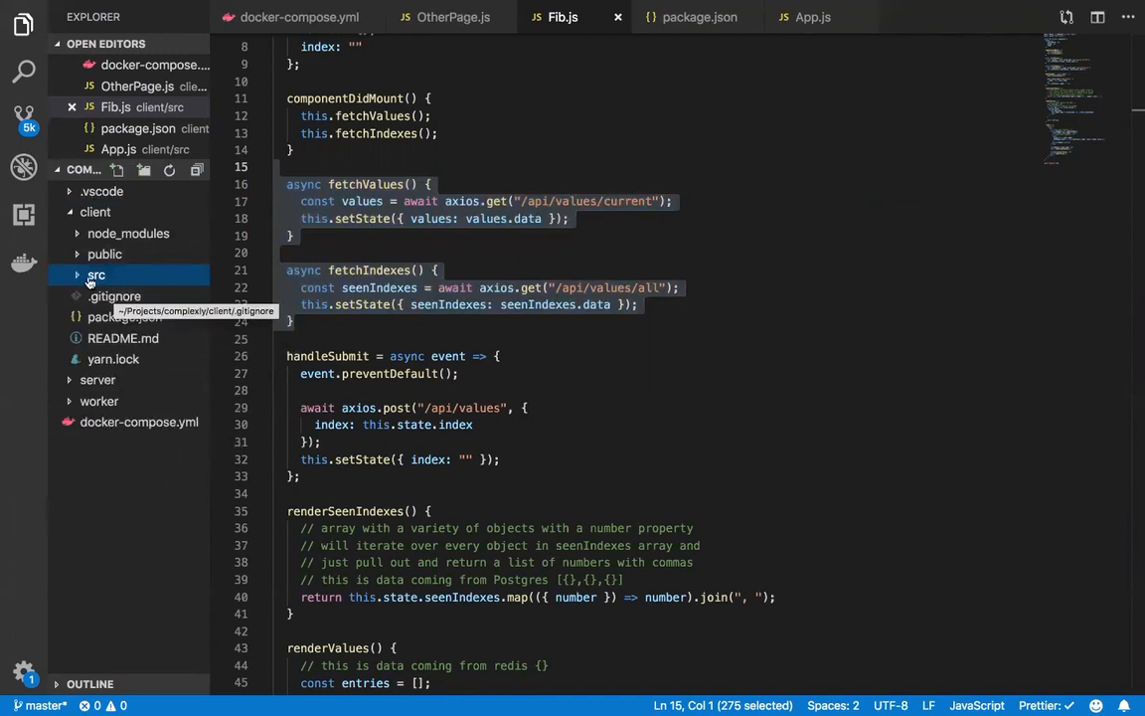
click(95, 274)
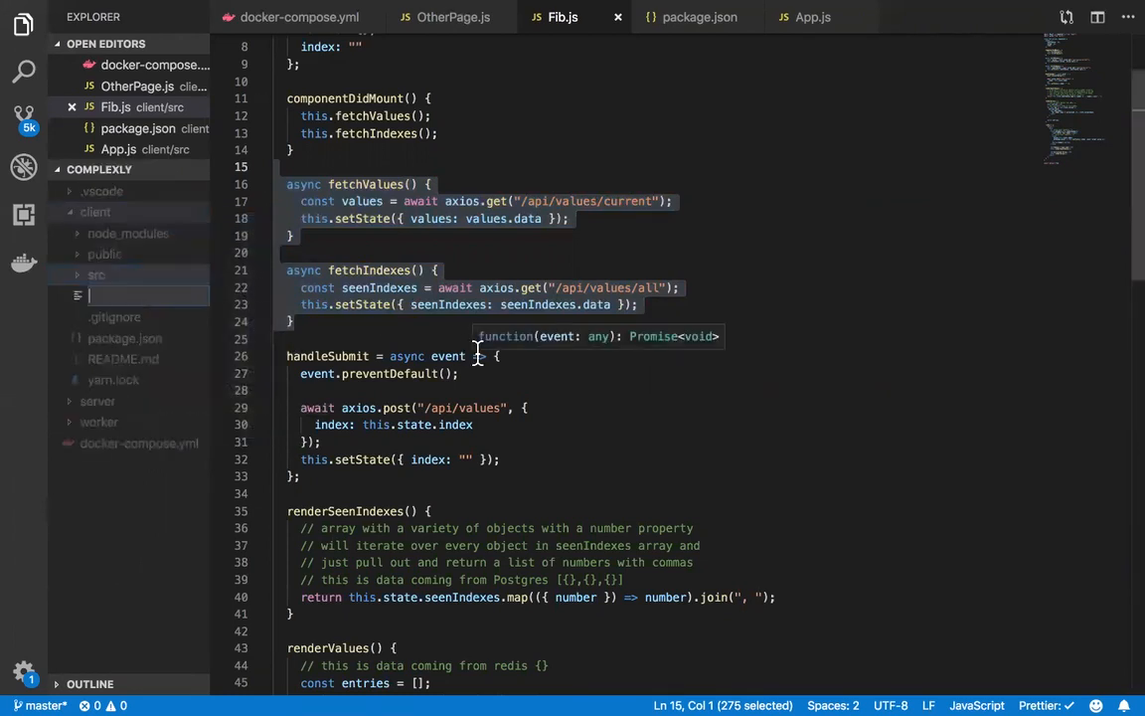
Name the file Dockerfile.dev and begin it with FROM node:alpine.
text(Docker)
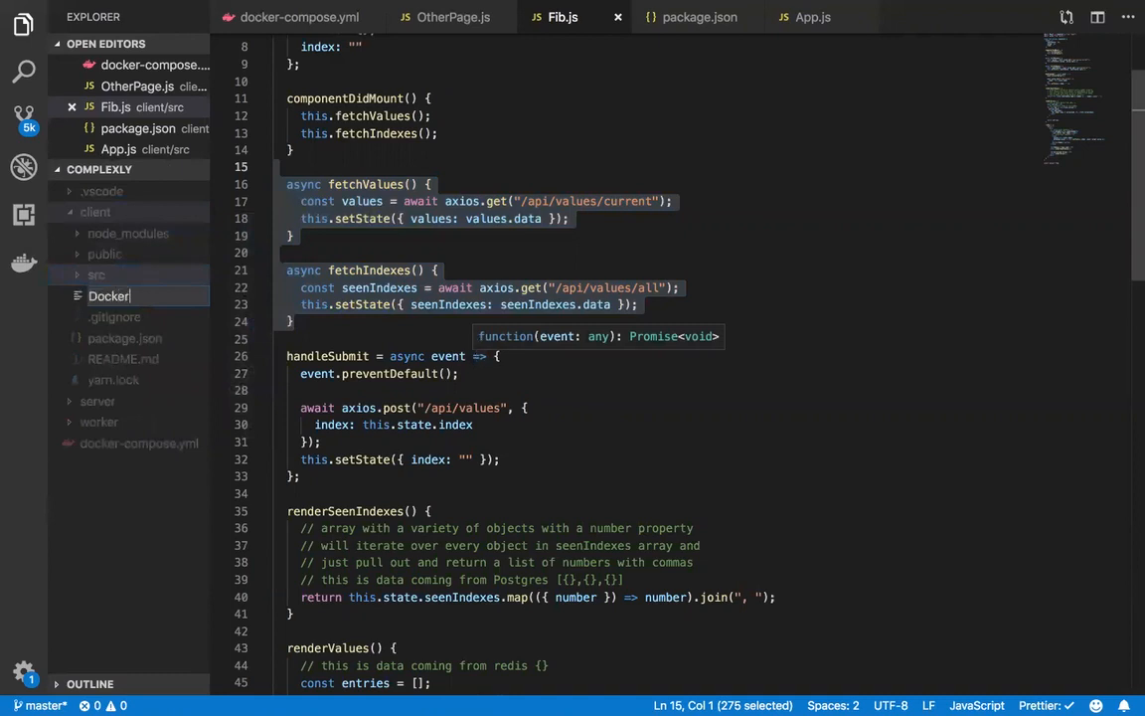
text(file.dev)
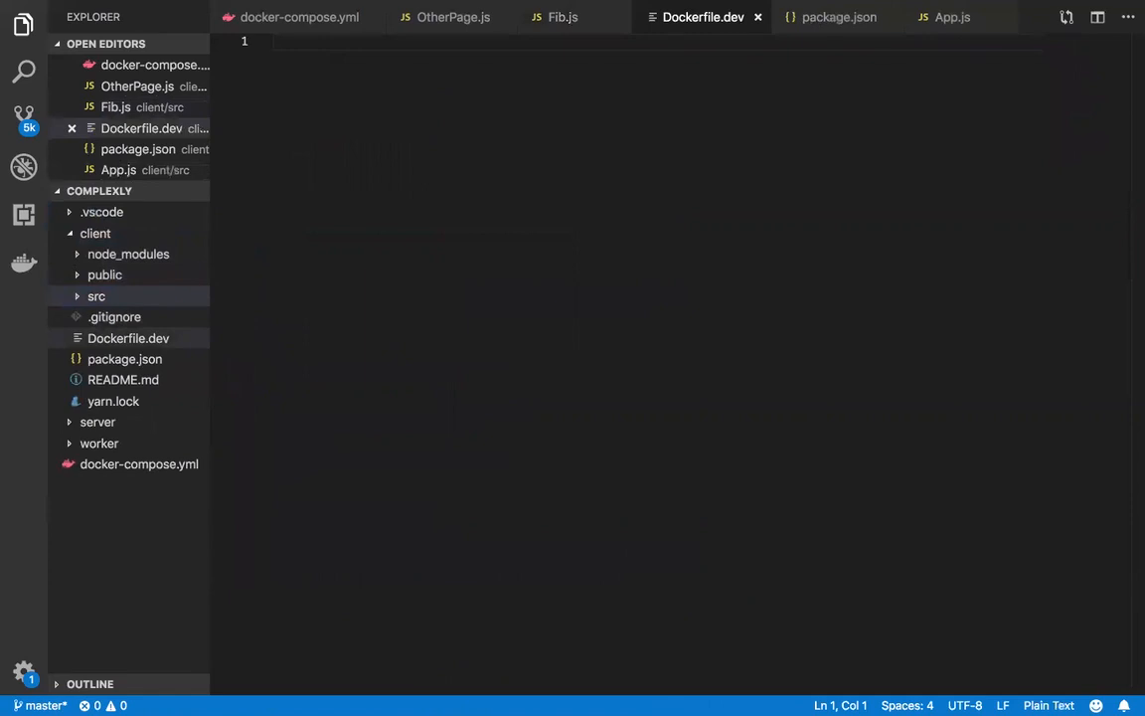
mouse_move(620, 290)
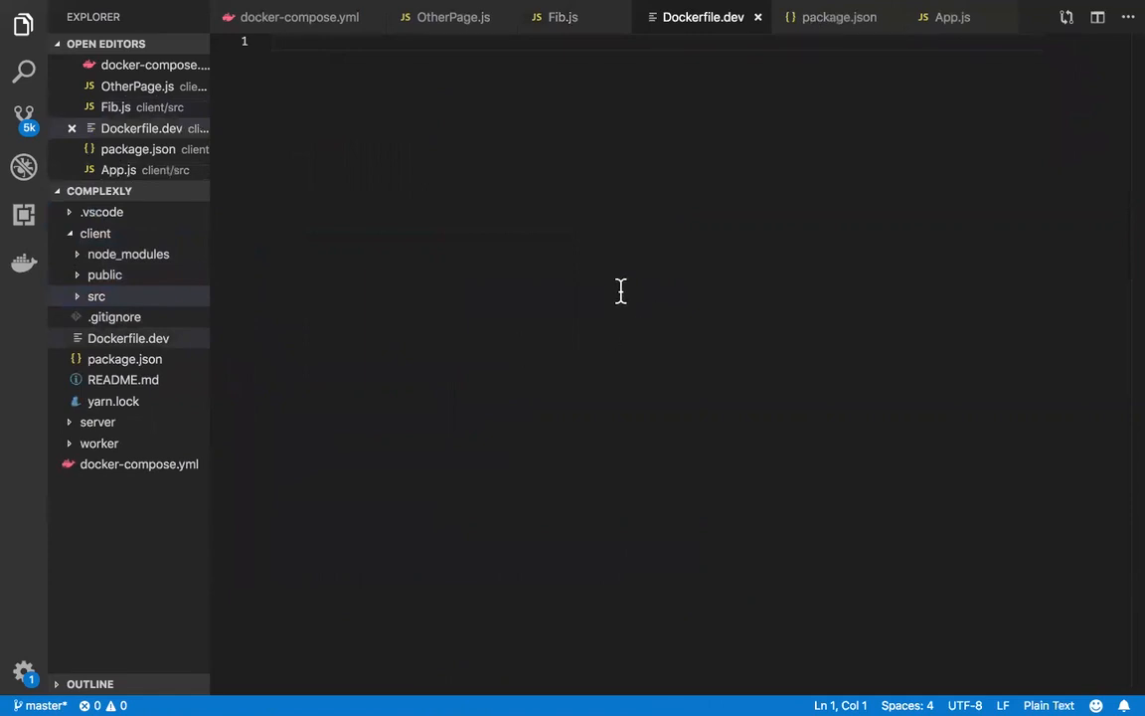
text(F)
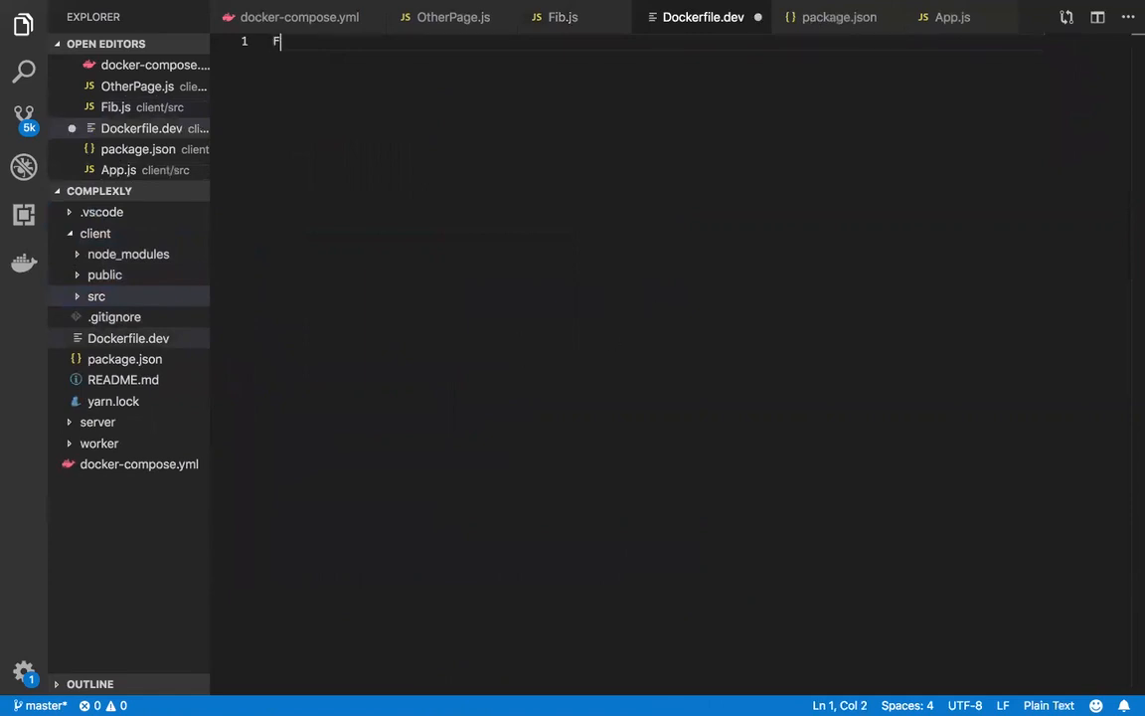
text(ROM node:al)
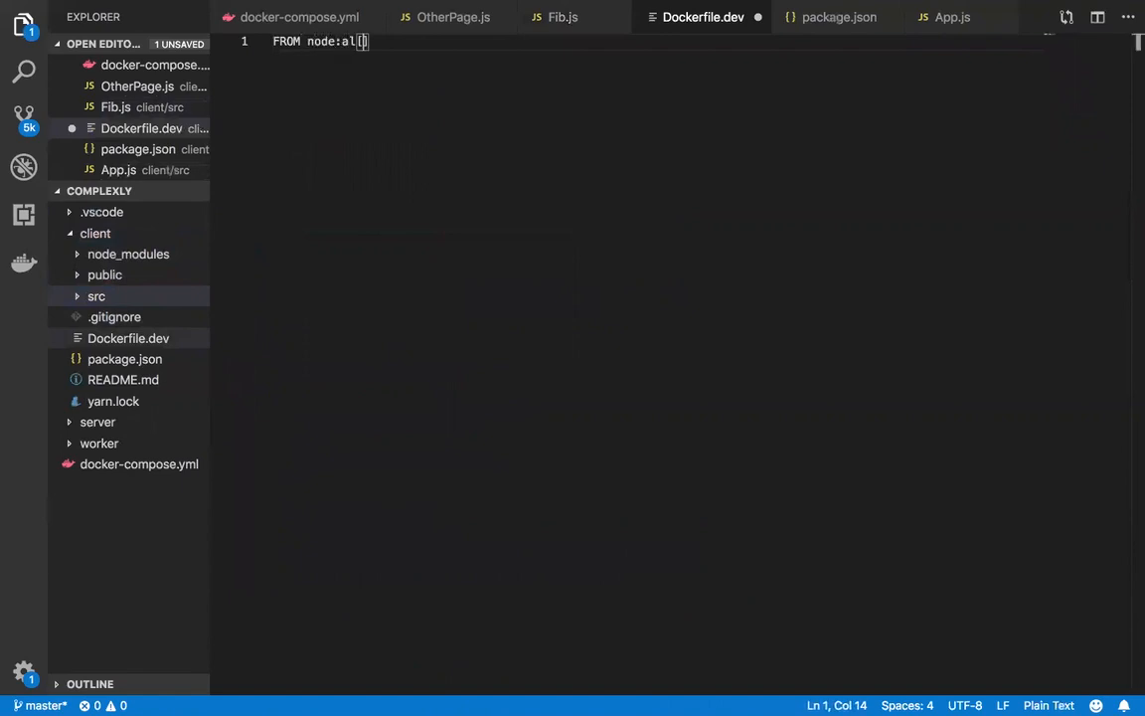
text(pine)
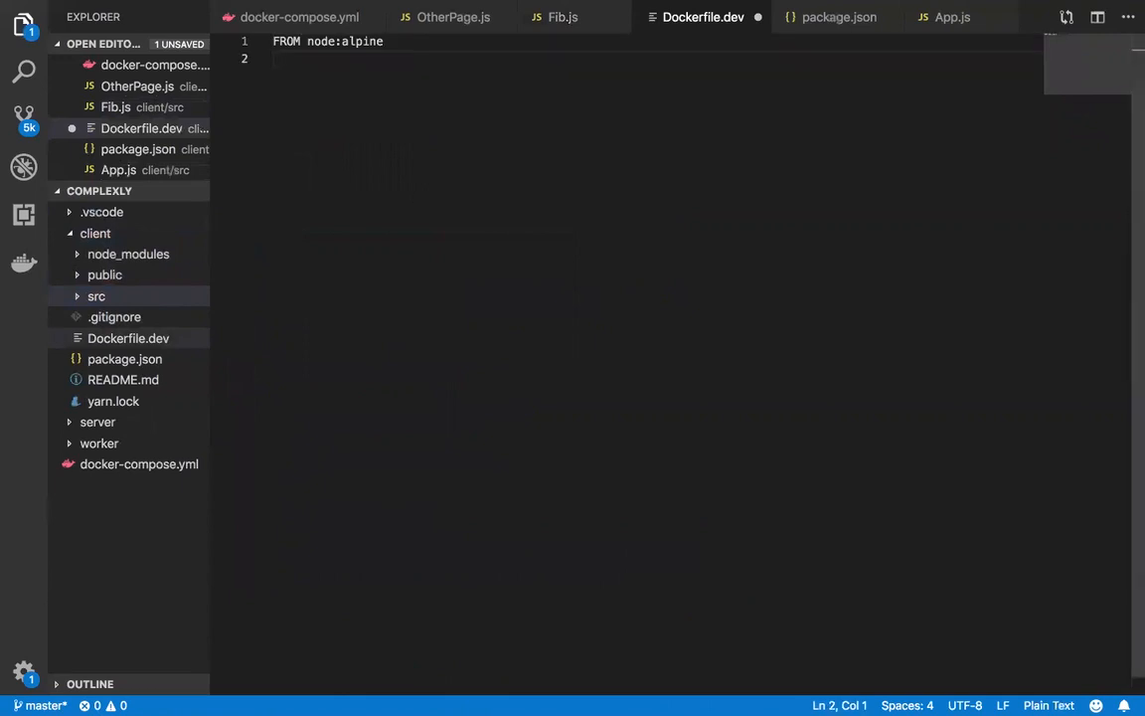
Add WORKDIR '/app' and the start of a COPY line, briefly checking the language mode picker.
text(WORKDI)
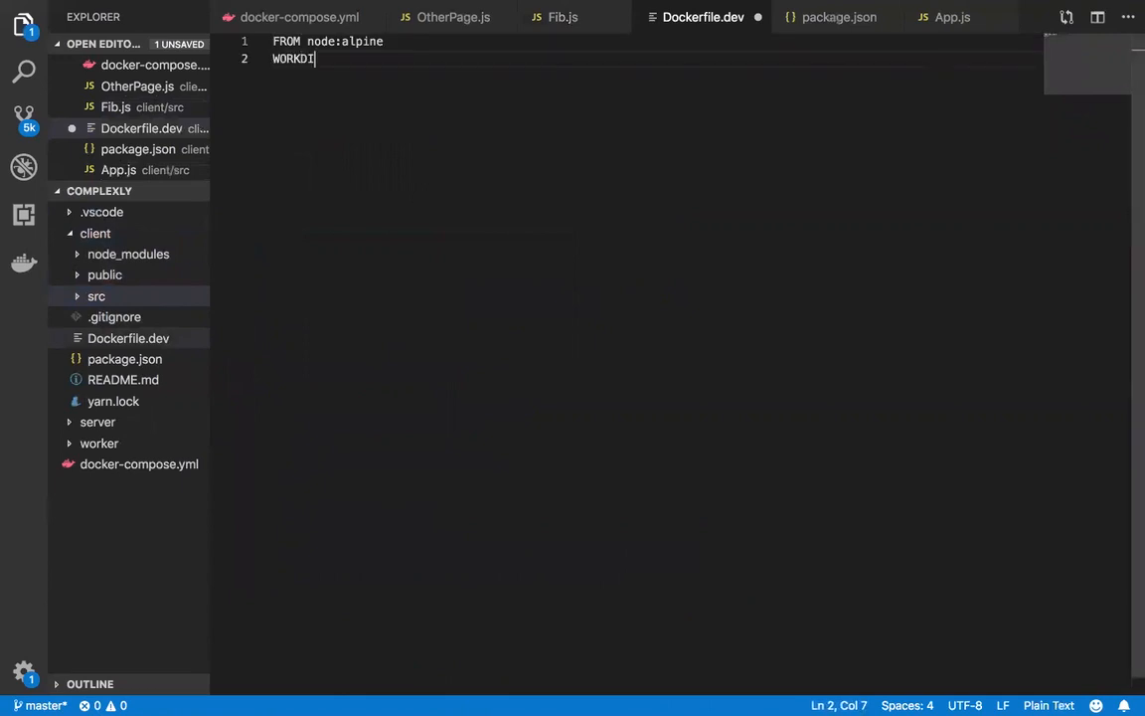
text(IR)
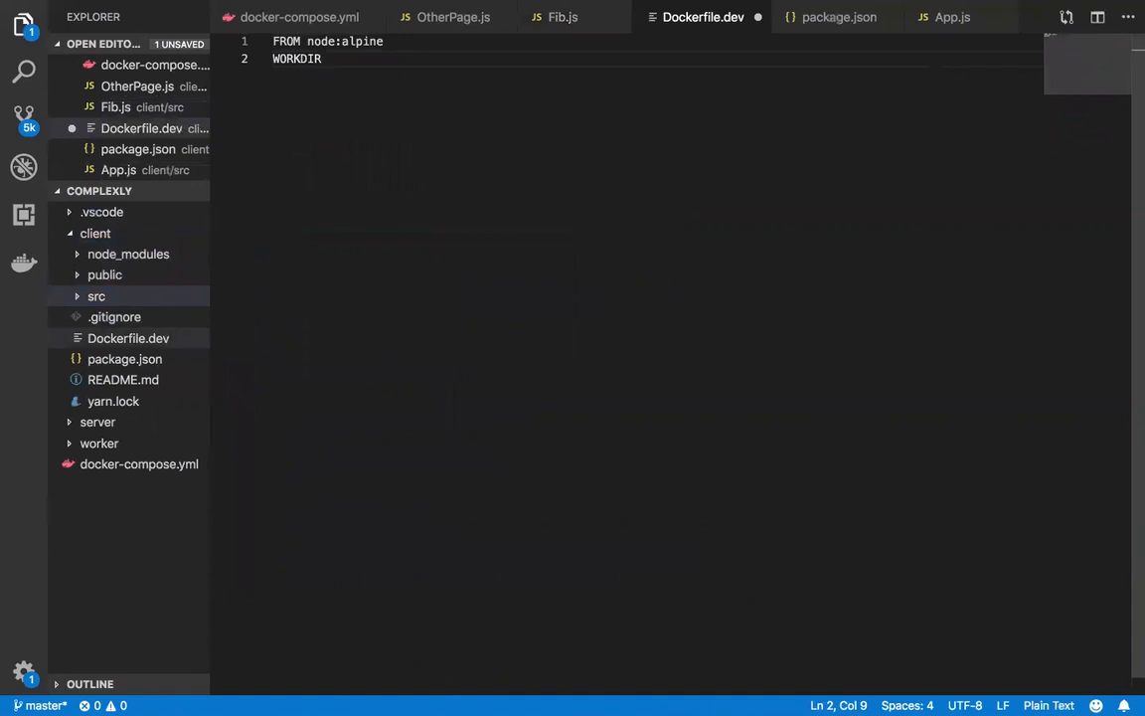
text(')
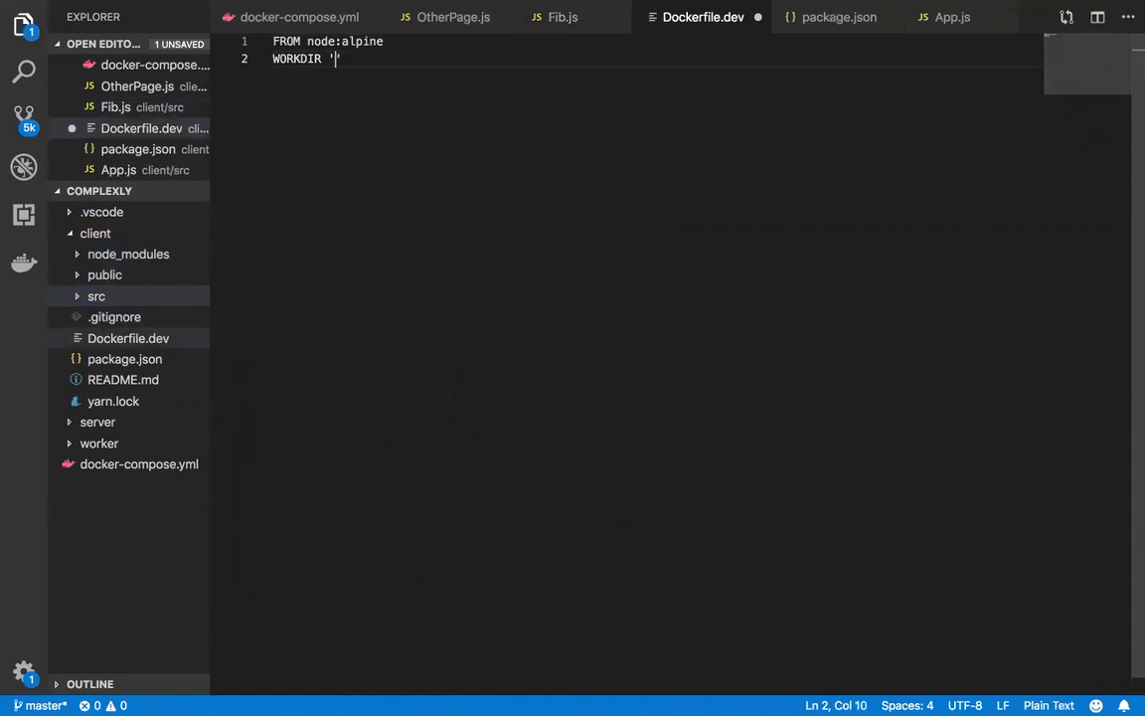
text(/app)
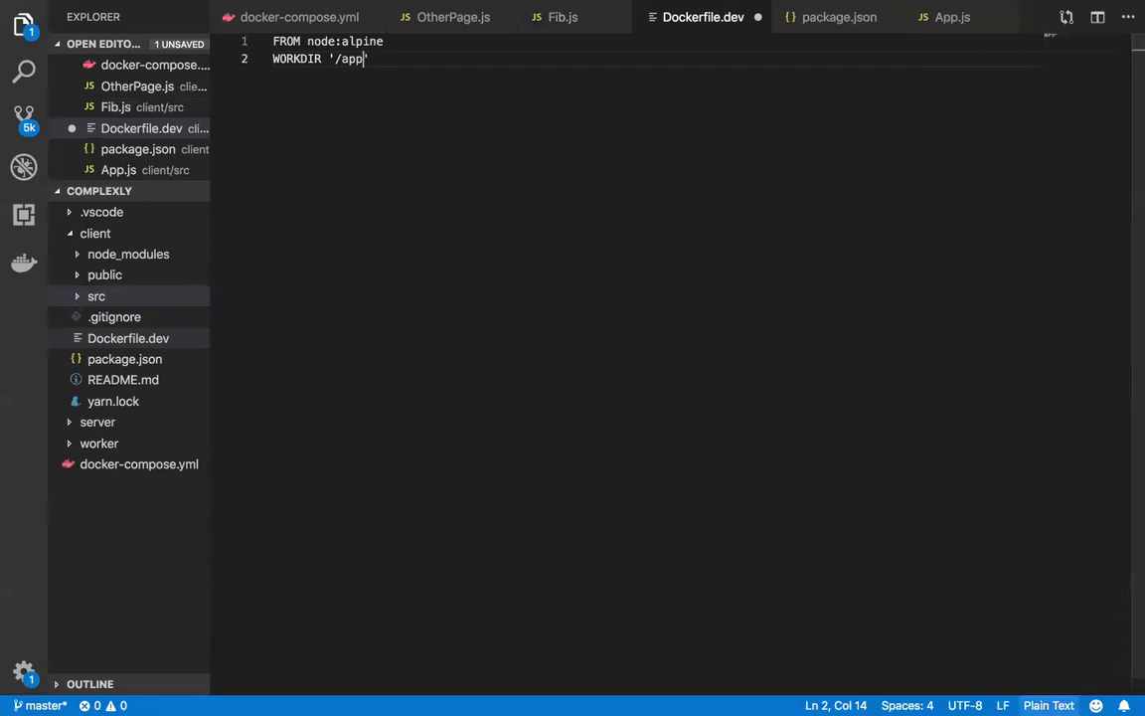
text(')
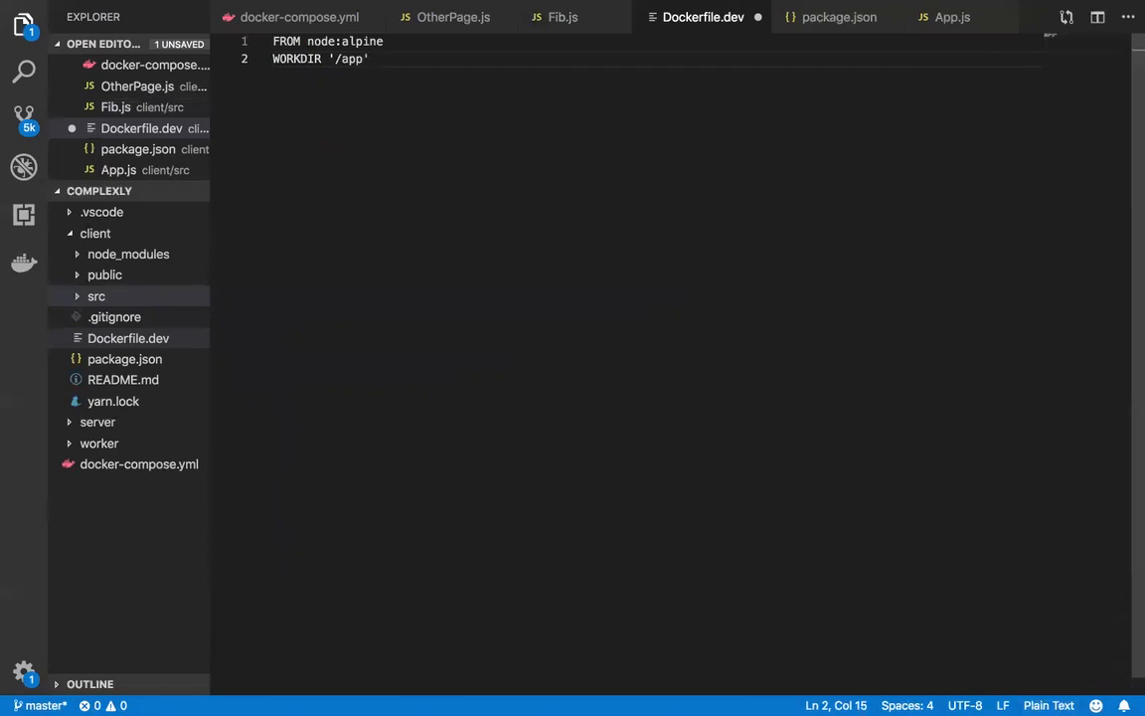
text(COPY)
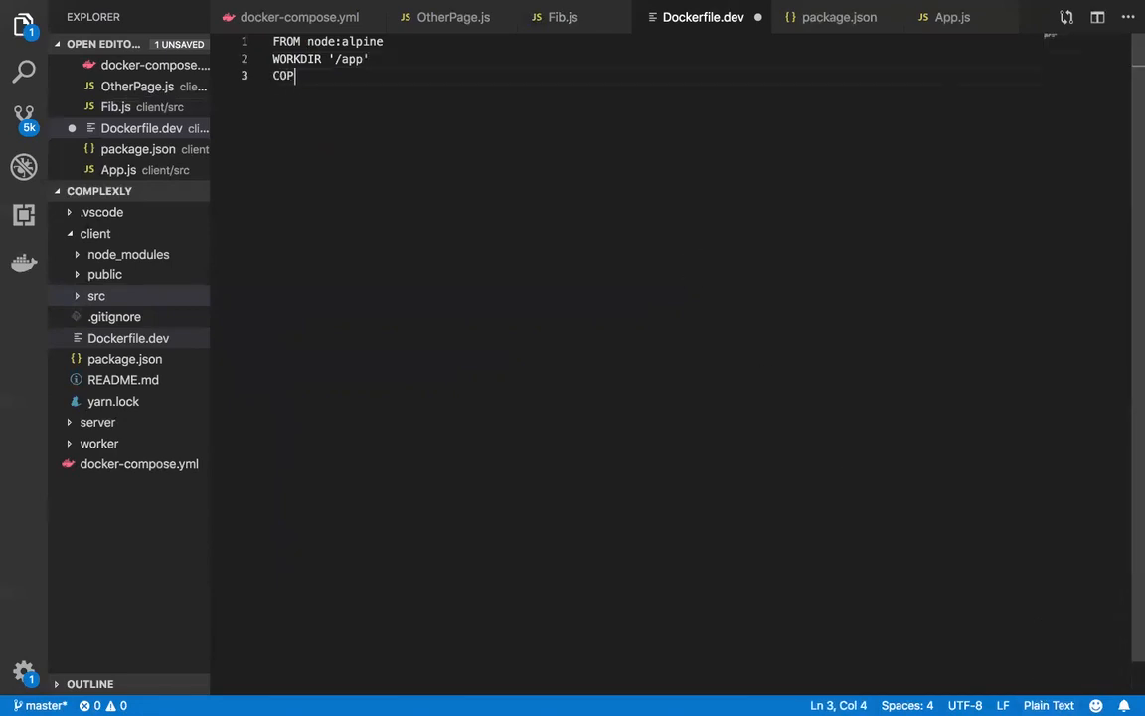
text(Y)
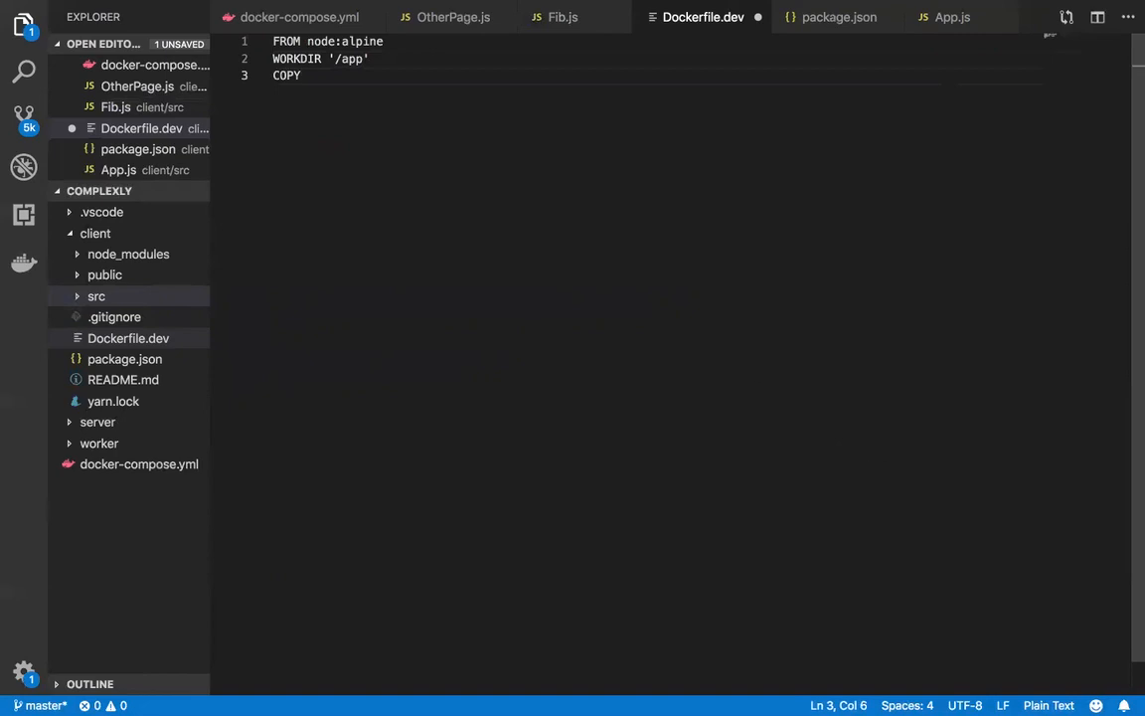
click(1048, 704)
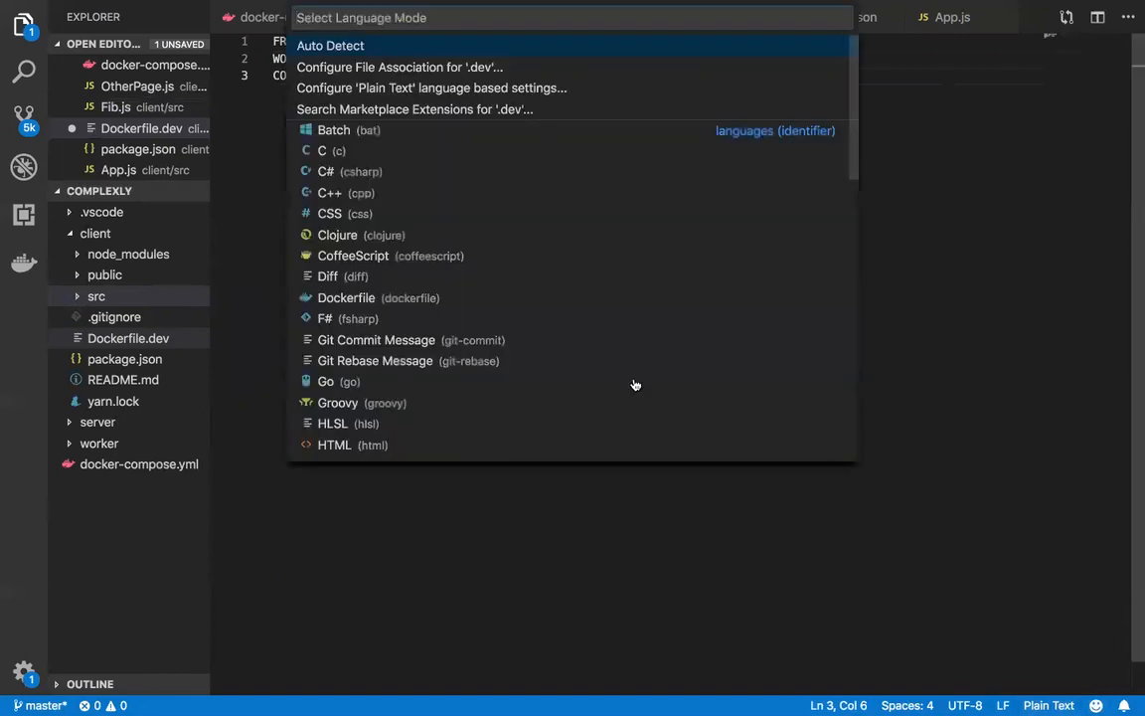
mouse_move(404, 306)
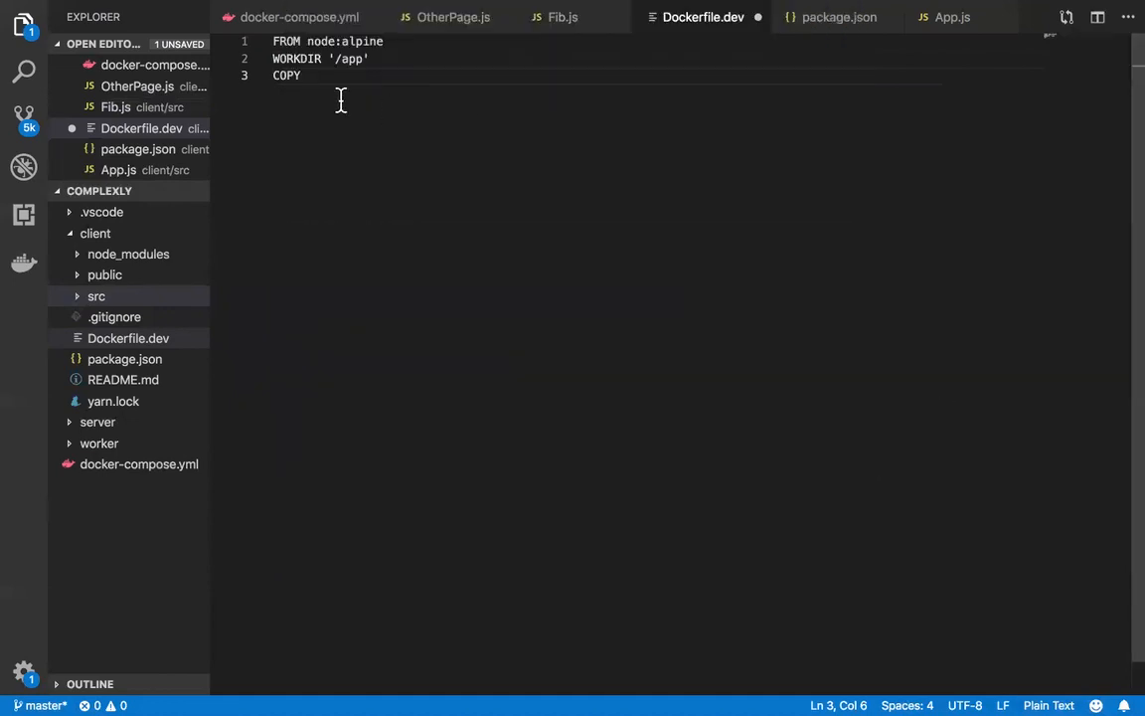
mouse_move(405, 209)
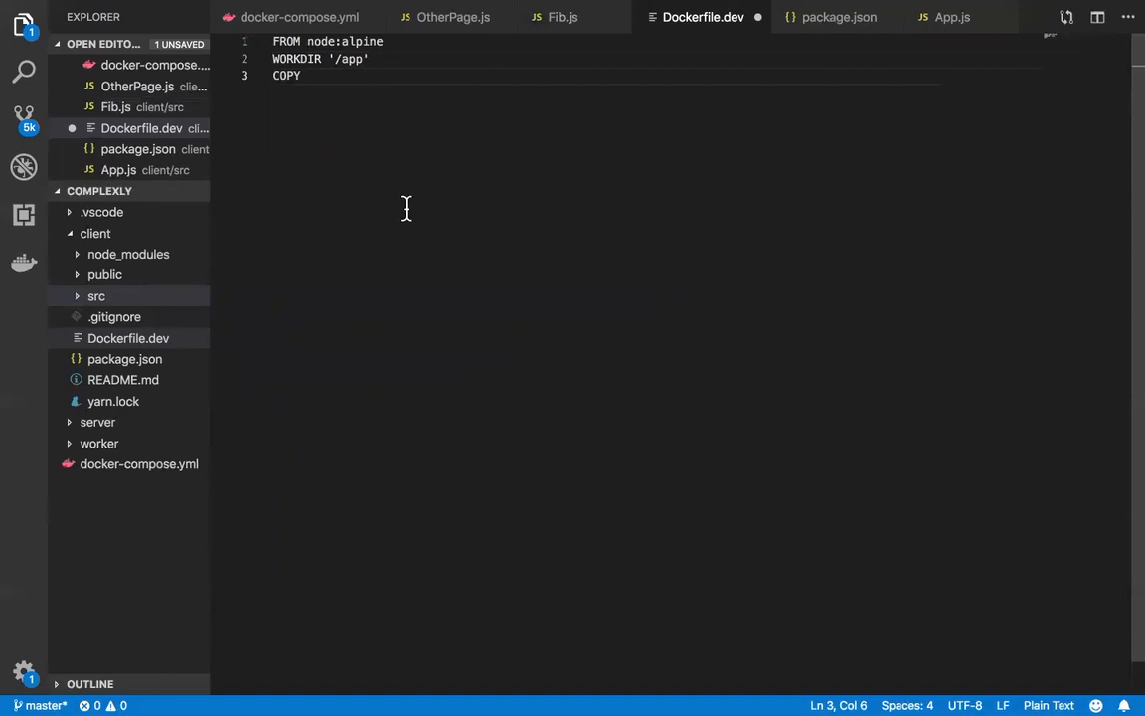
Complete COPY ./package.json ./, add RUN npm install and COPY . . lines.
text(./package)
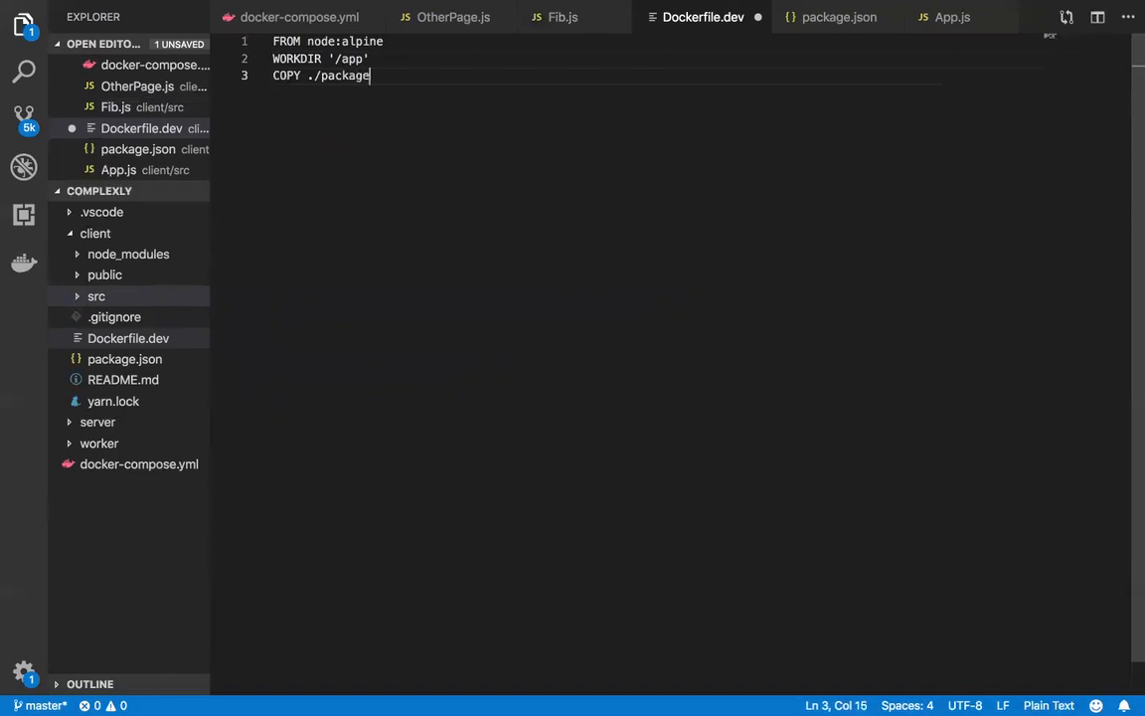
text(.json ./)
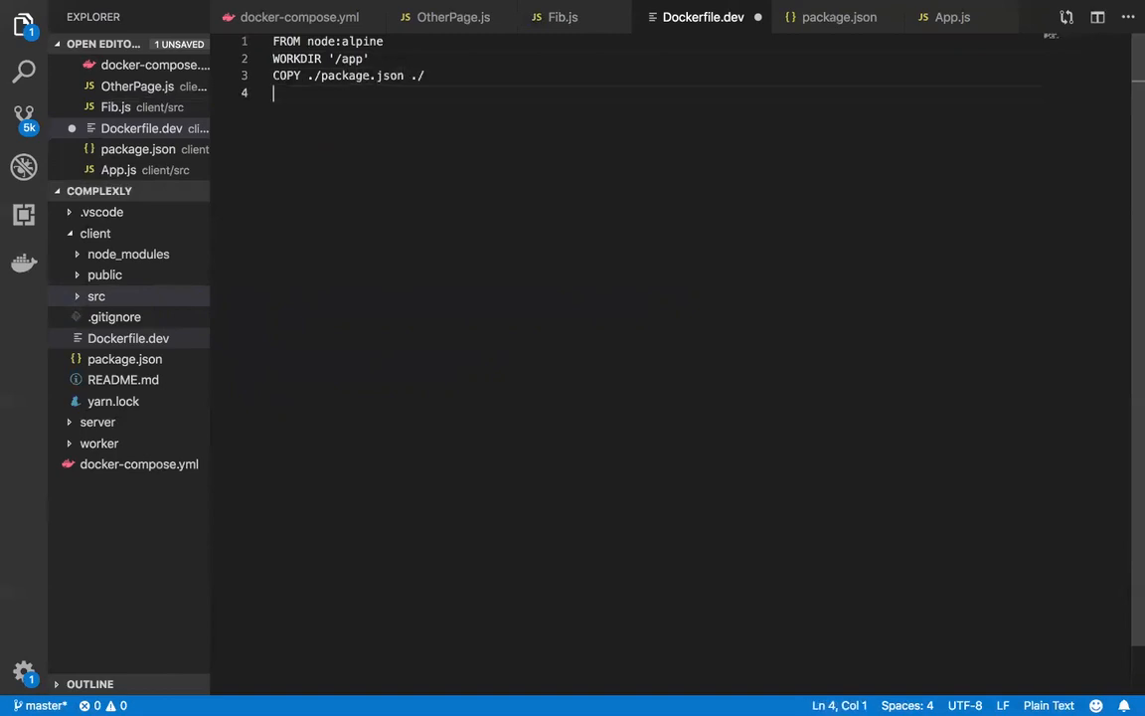
text(RUN)
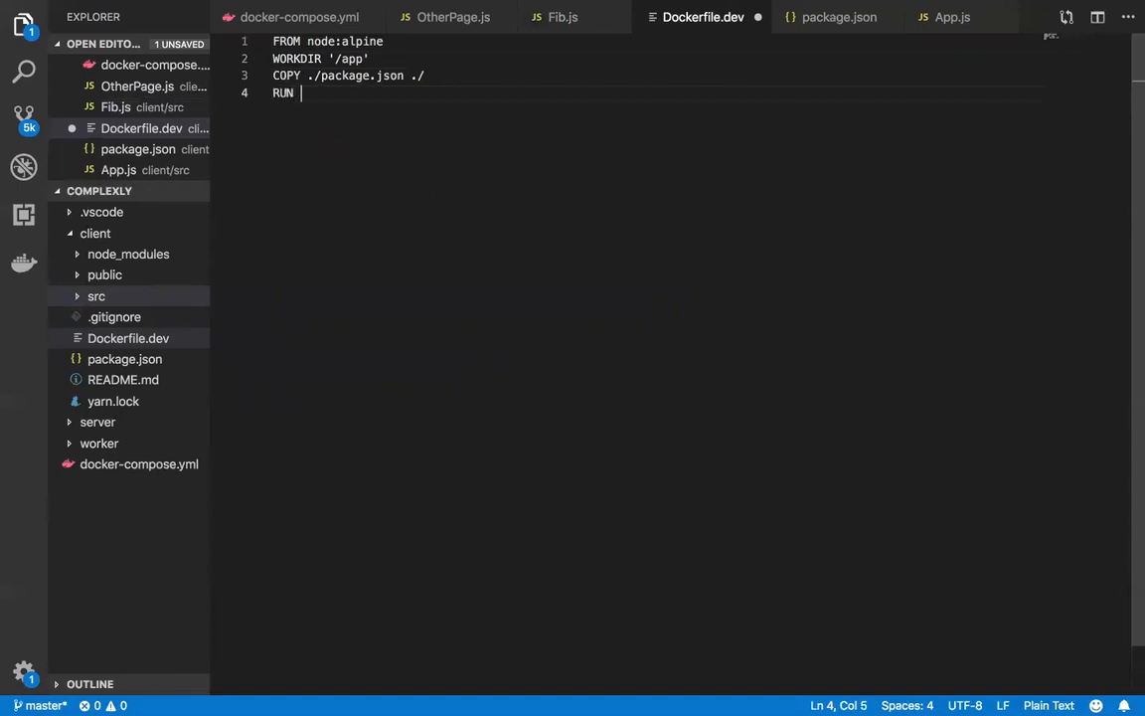
text(npm install)
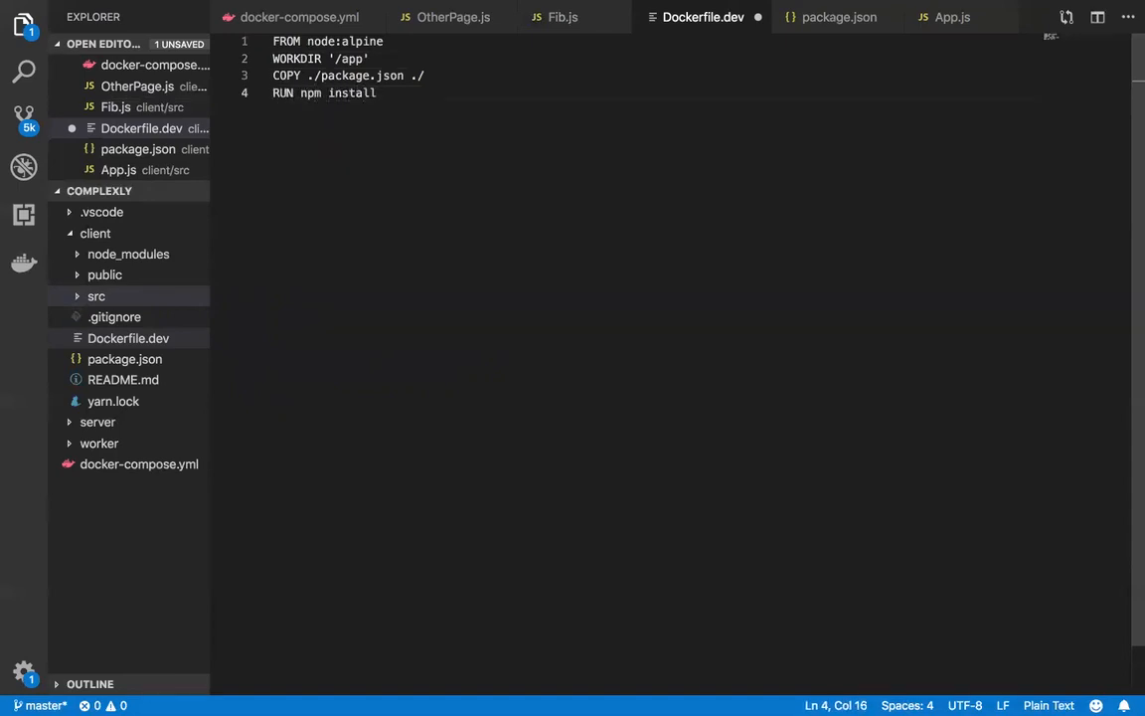
text(COPY)
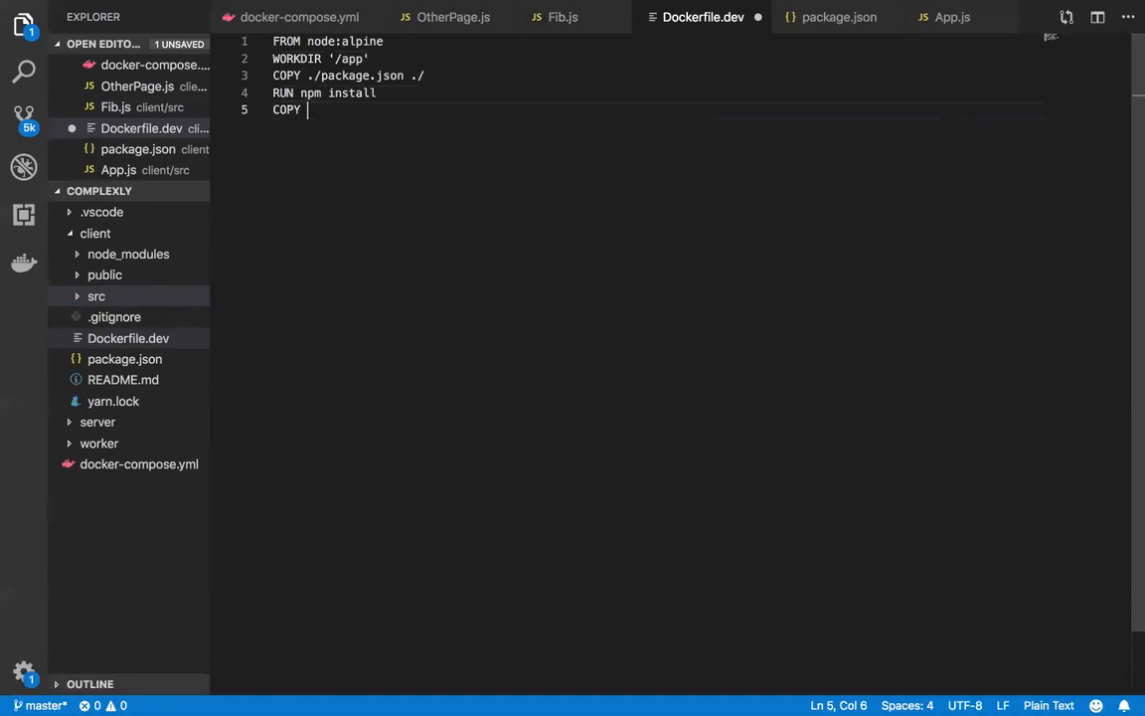
text(. .)
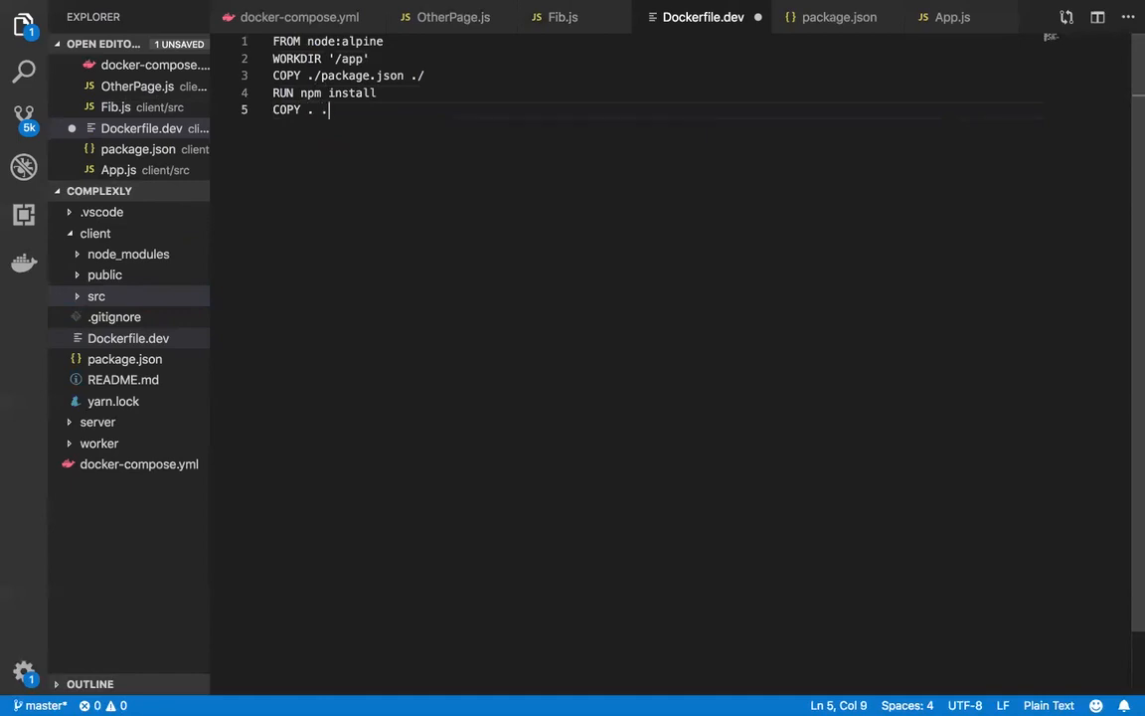
Add CMD ["npm","run","start"] as the container start command.
key(Enter)
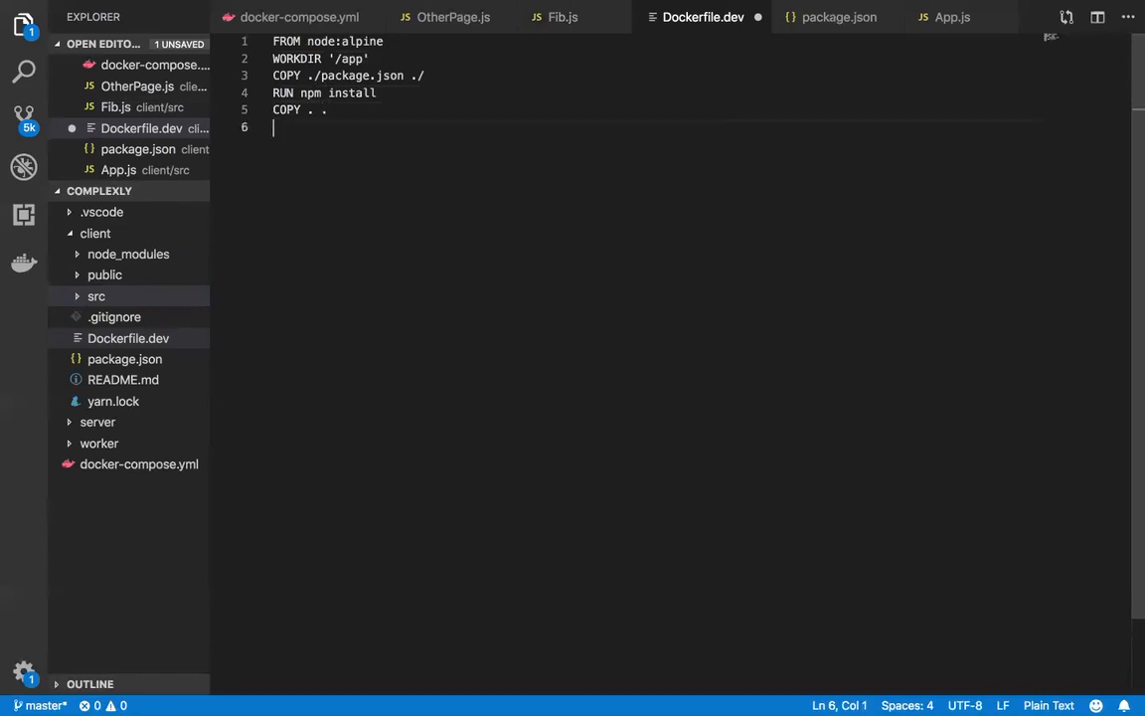
text(CMD [)
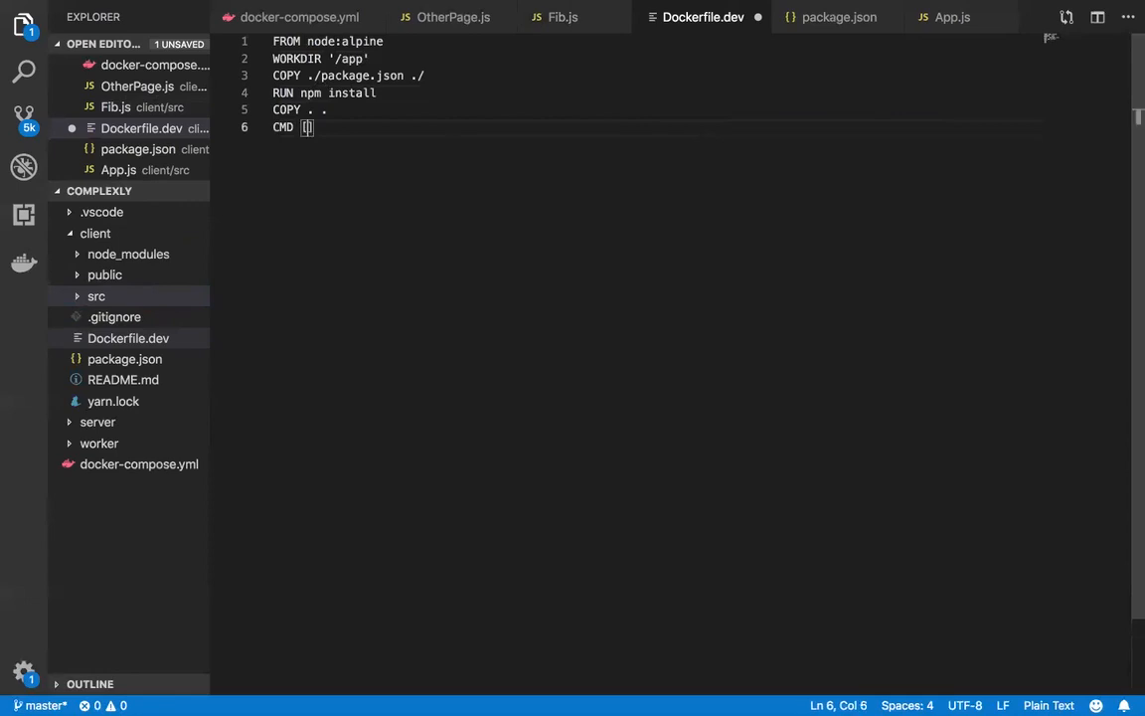
text("npm","run","st)
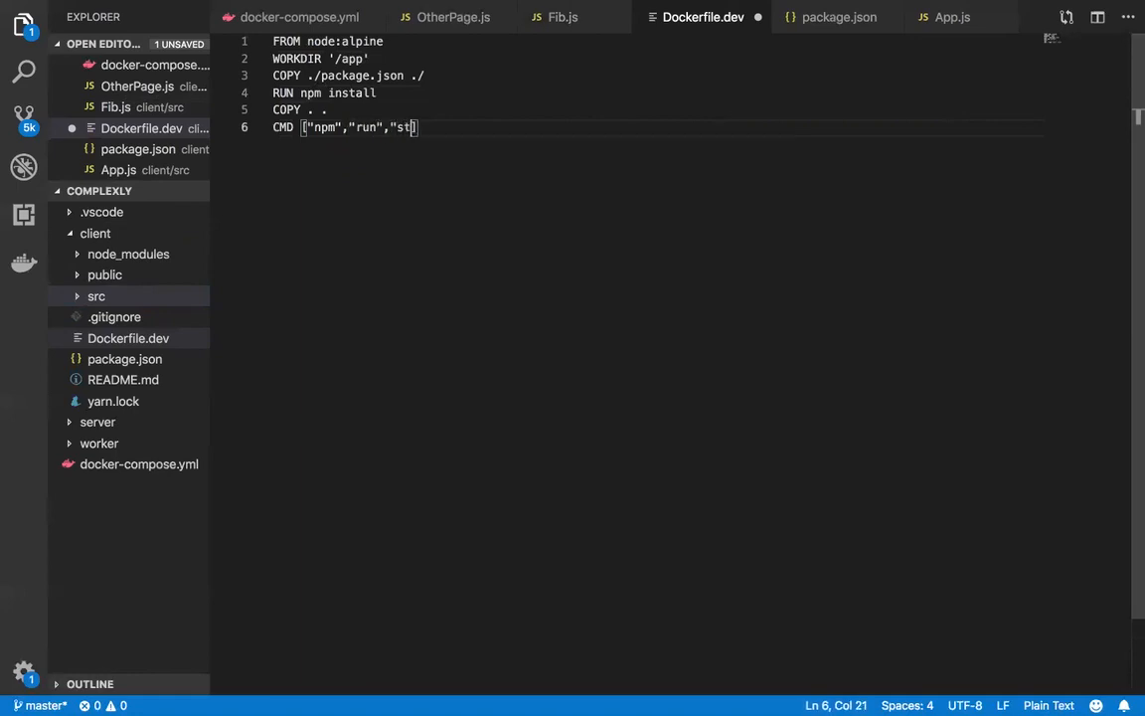
text(art)
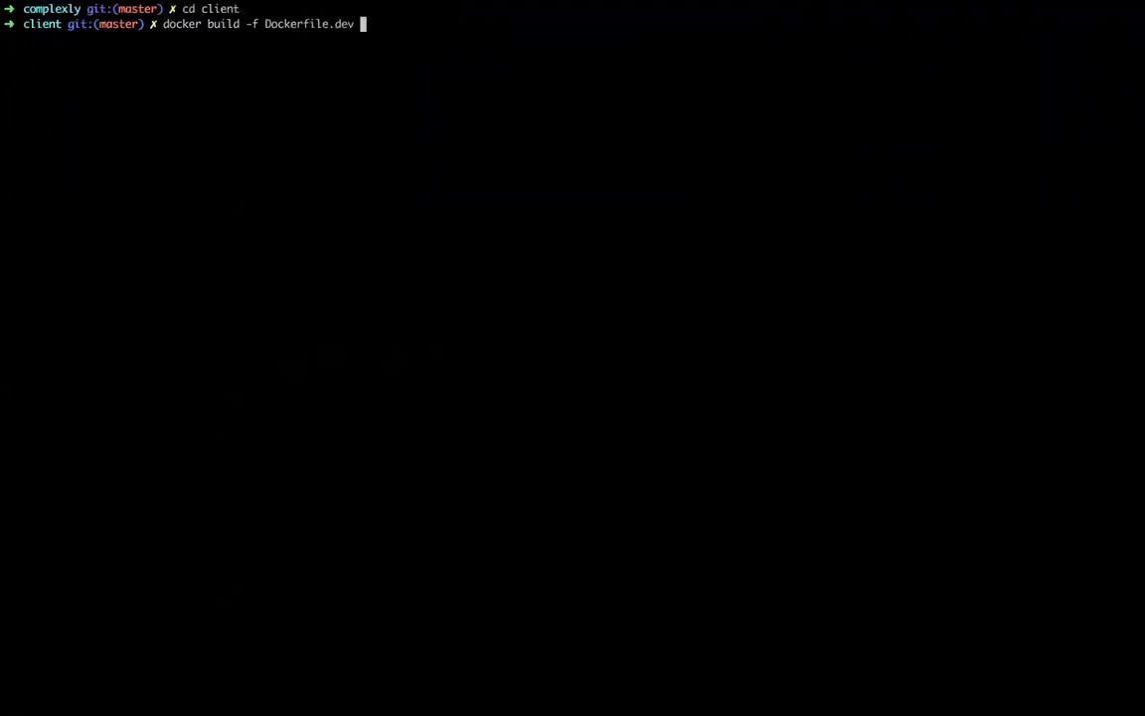
Finish docker build -f Dockerfile.dev with the . build context inside client.
text(.)
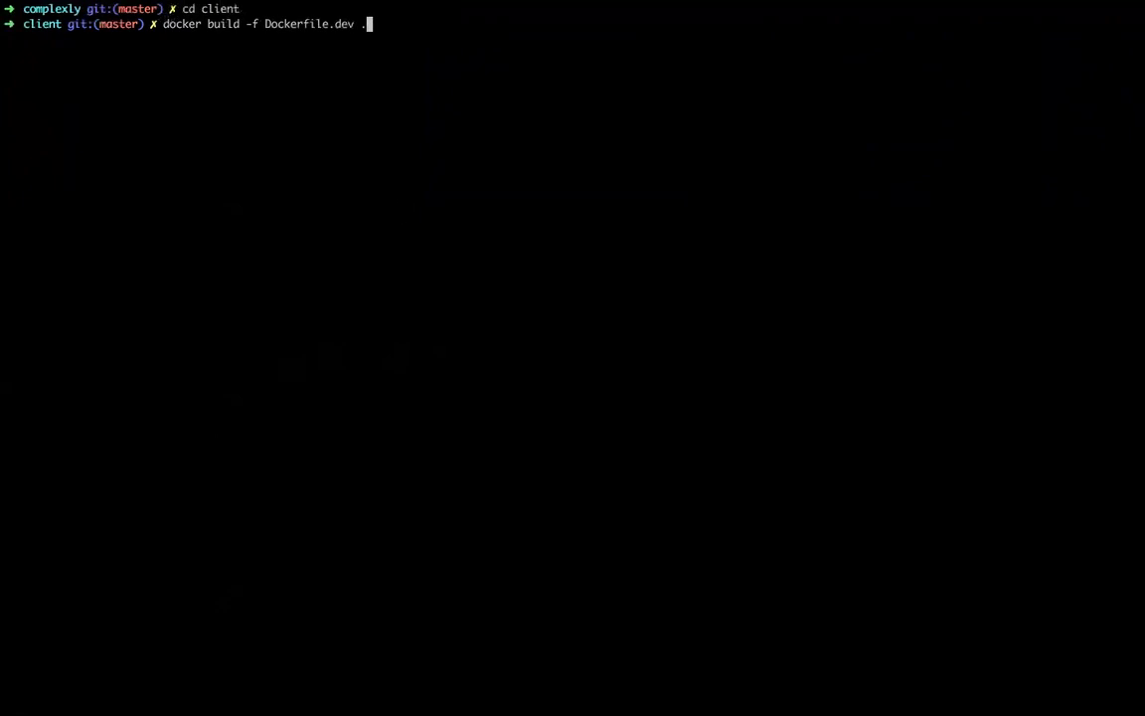
mouse_move(857, 104)
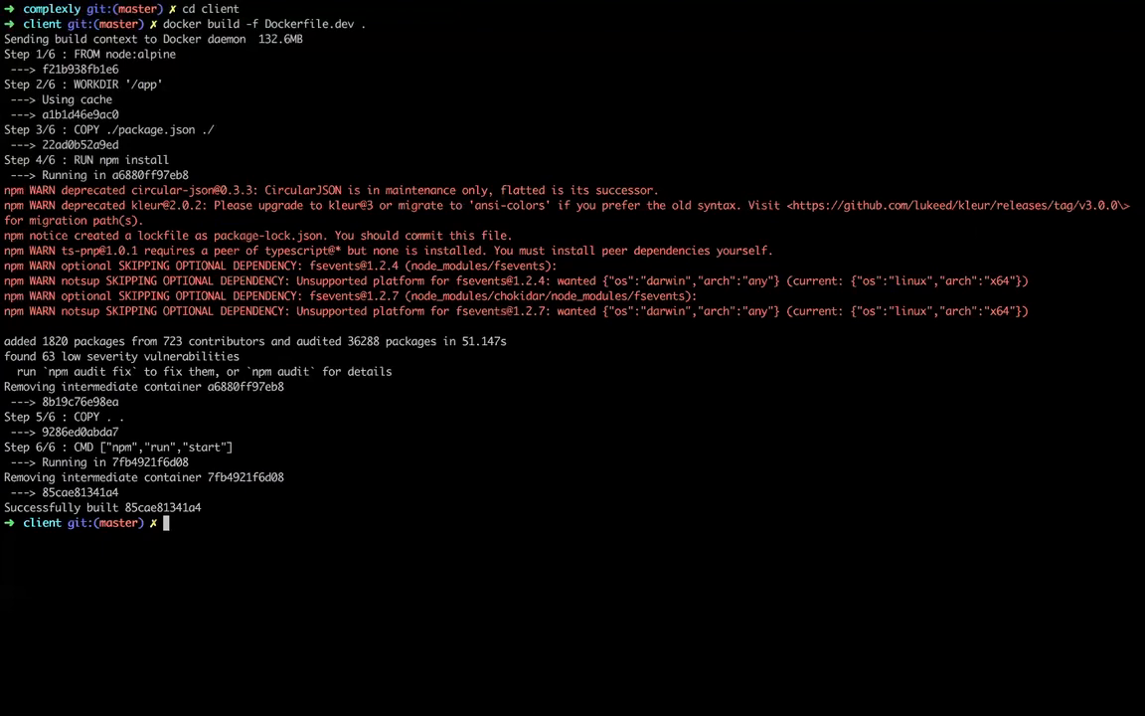
Copy the built image id and compose docker run 85cae81341a4.
double_click(163, 507)
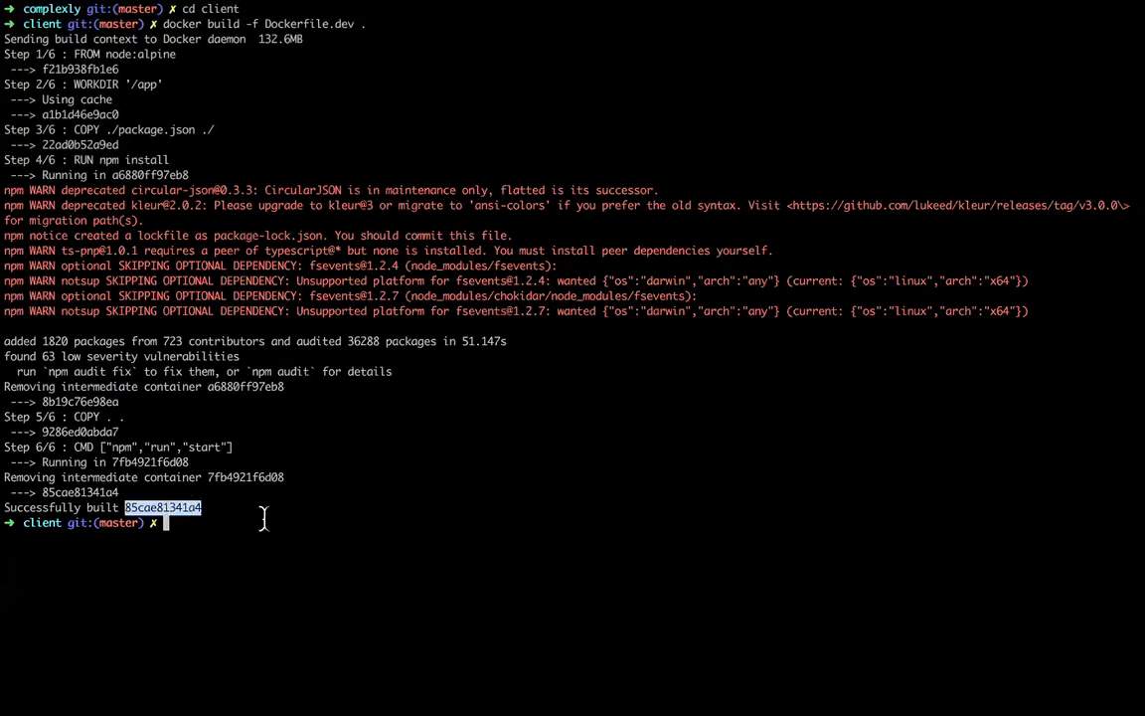
mouse_move(428, 524)
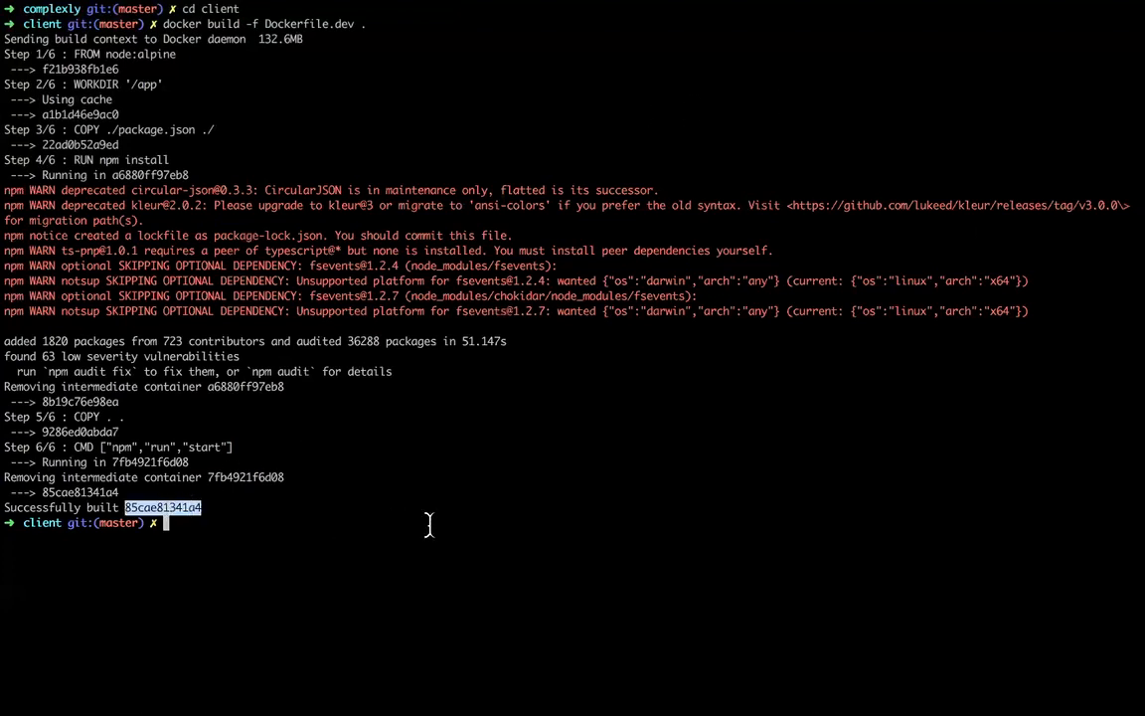
text(docker)
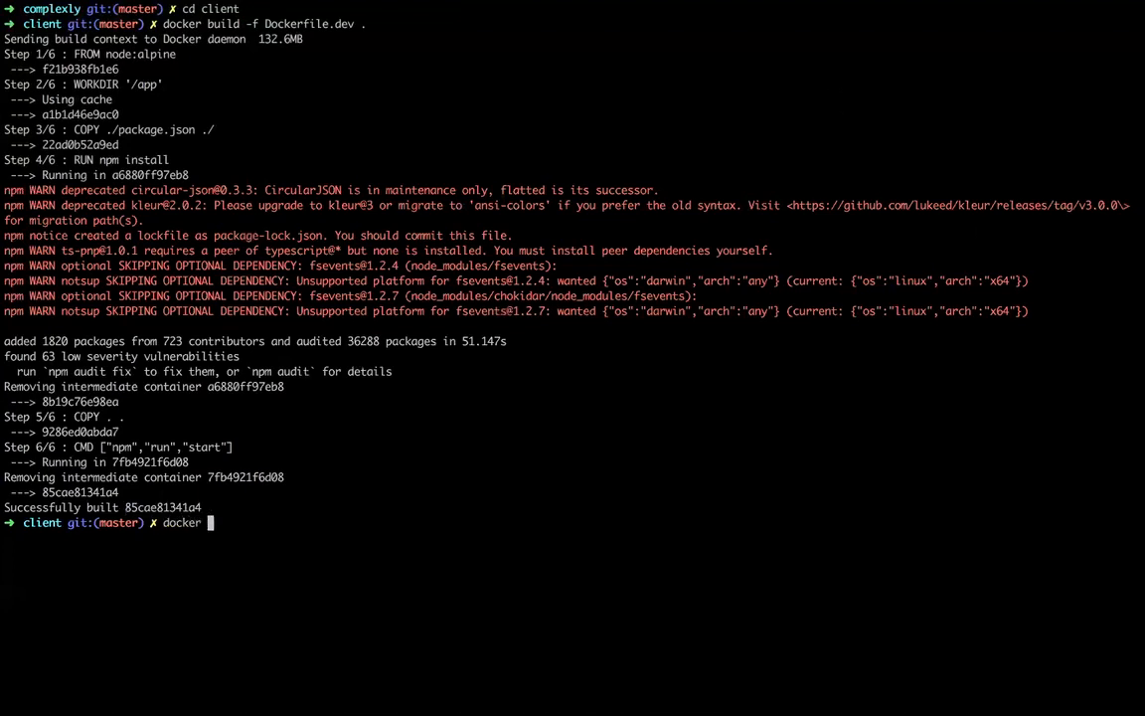
text(run)
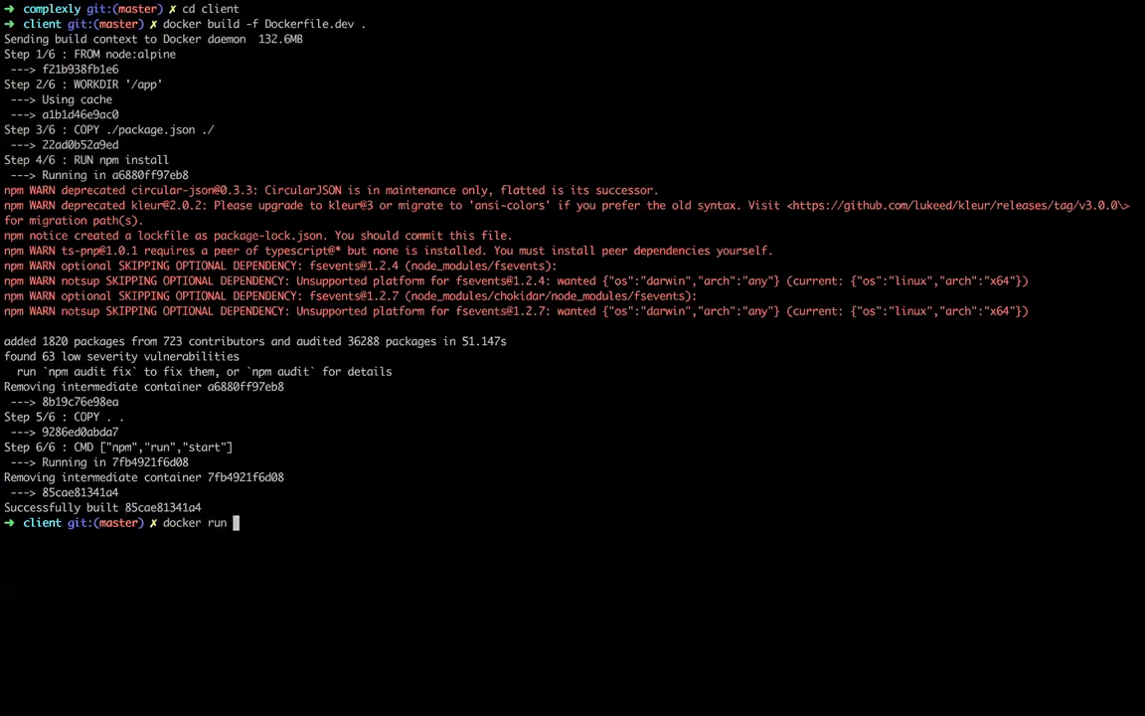
text(85cae81341a4)
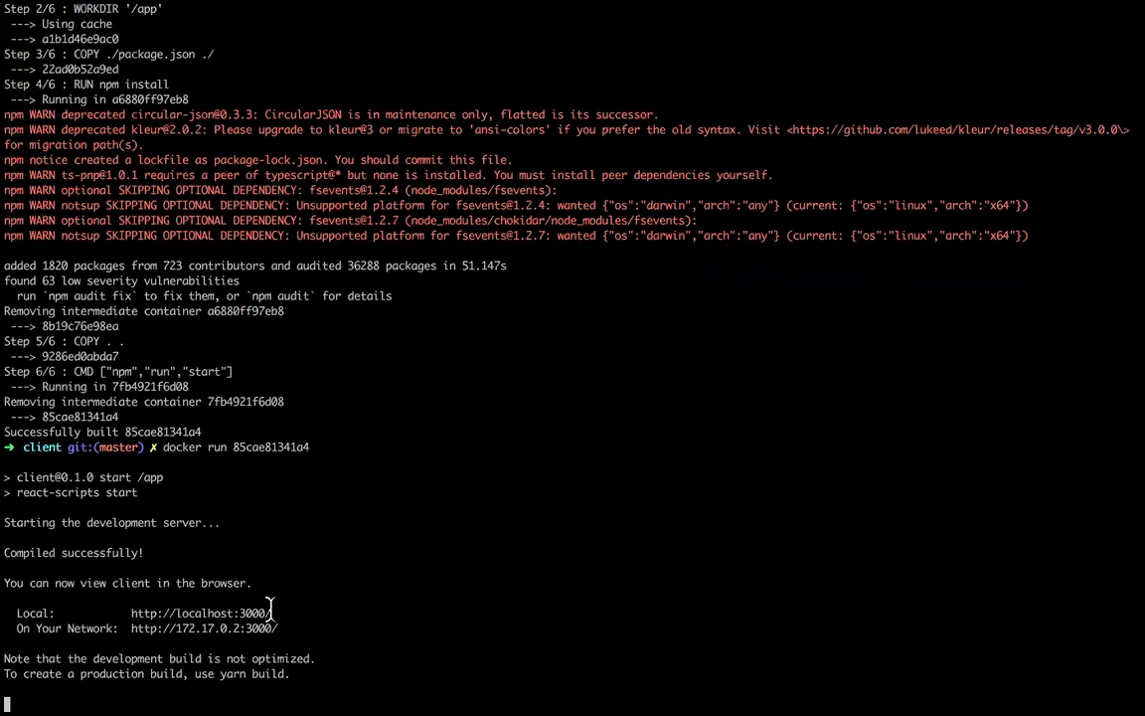
mouse_move(378, 613)
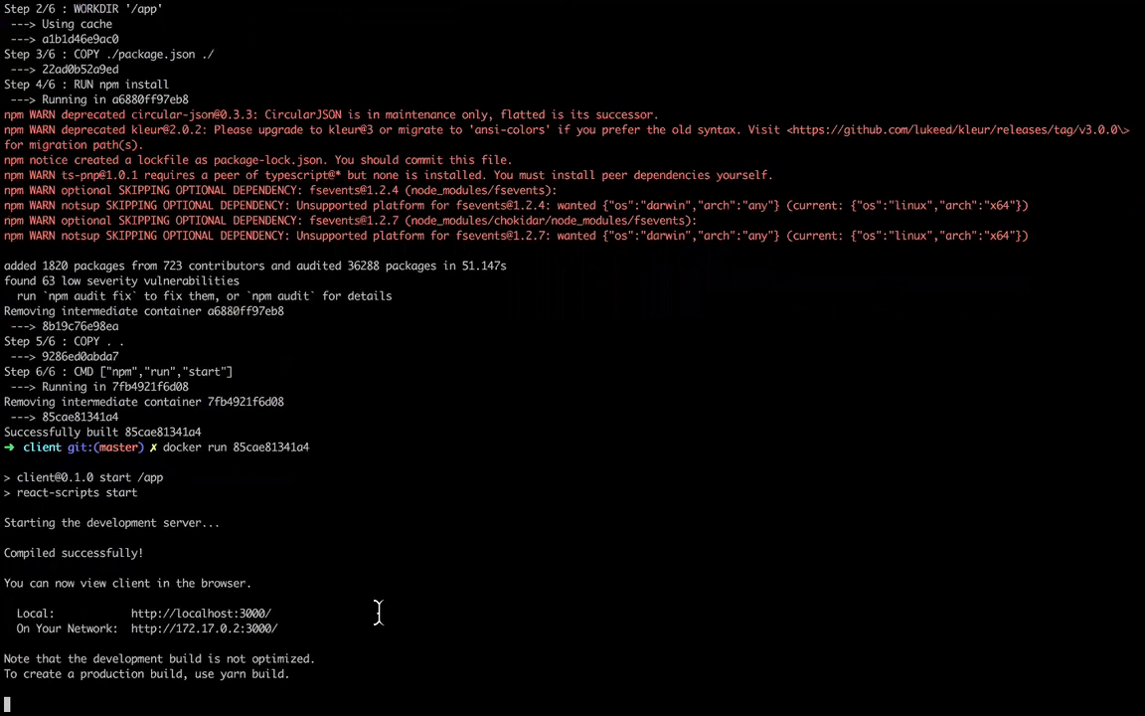
mouse_move(696, 8)
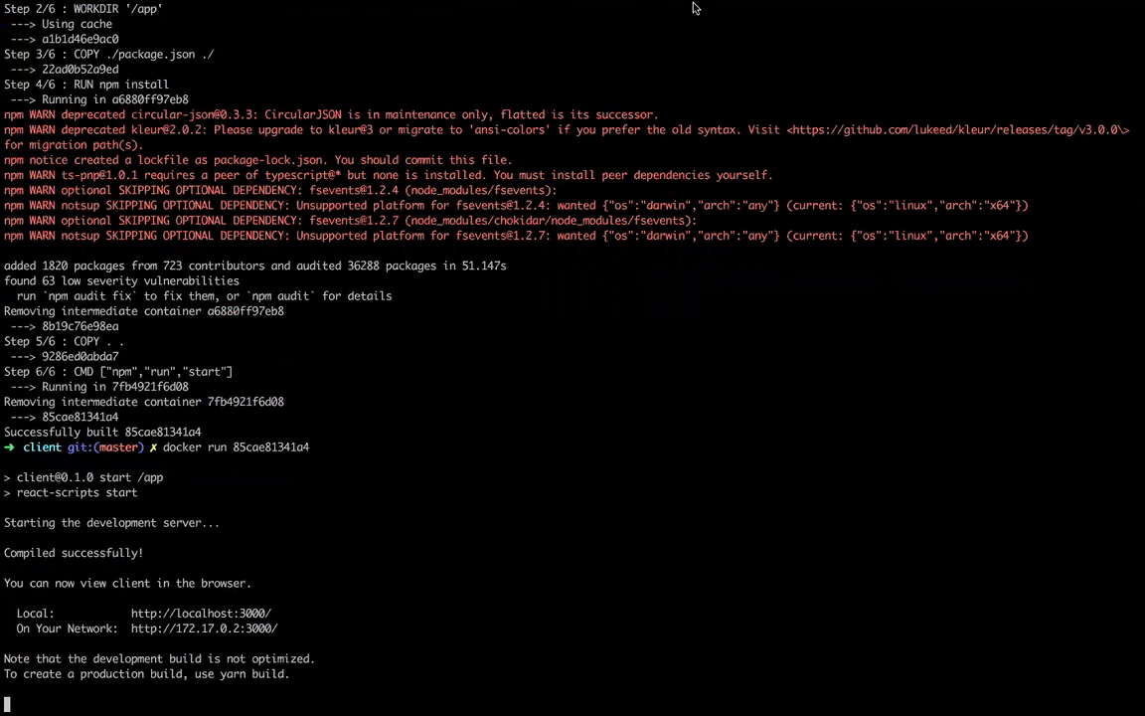
mouse_move(783, 127)
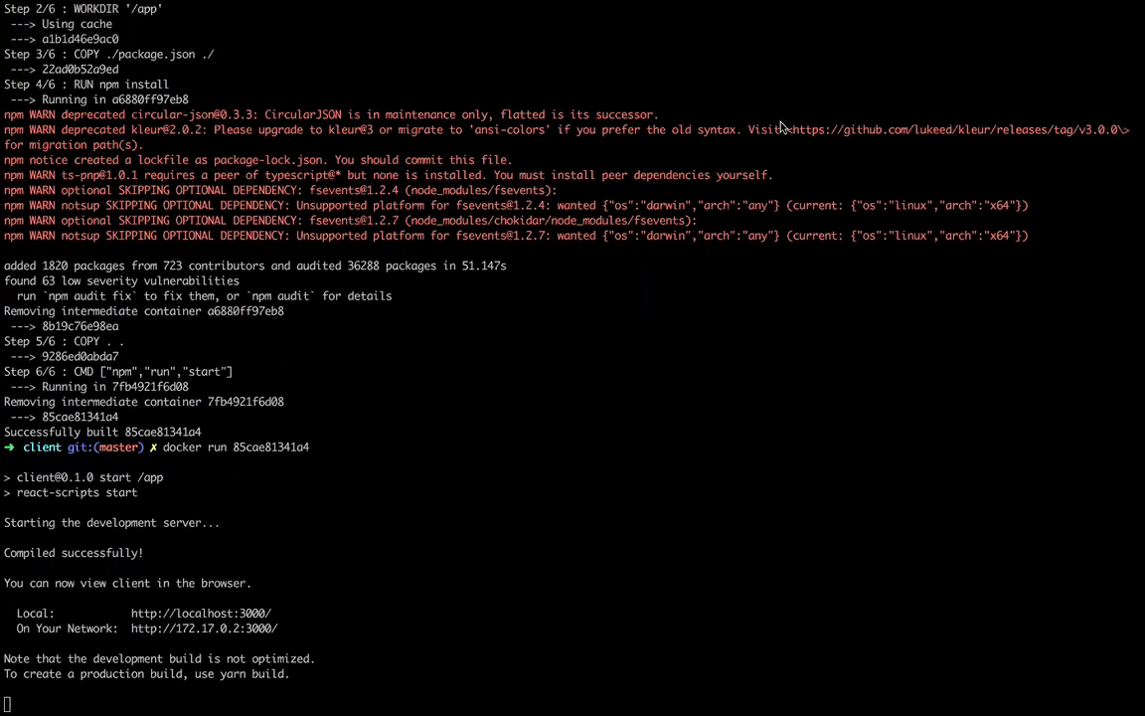